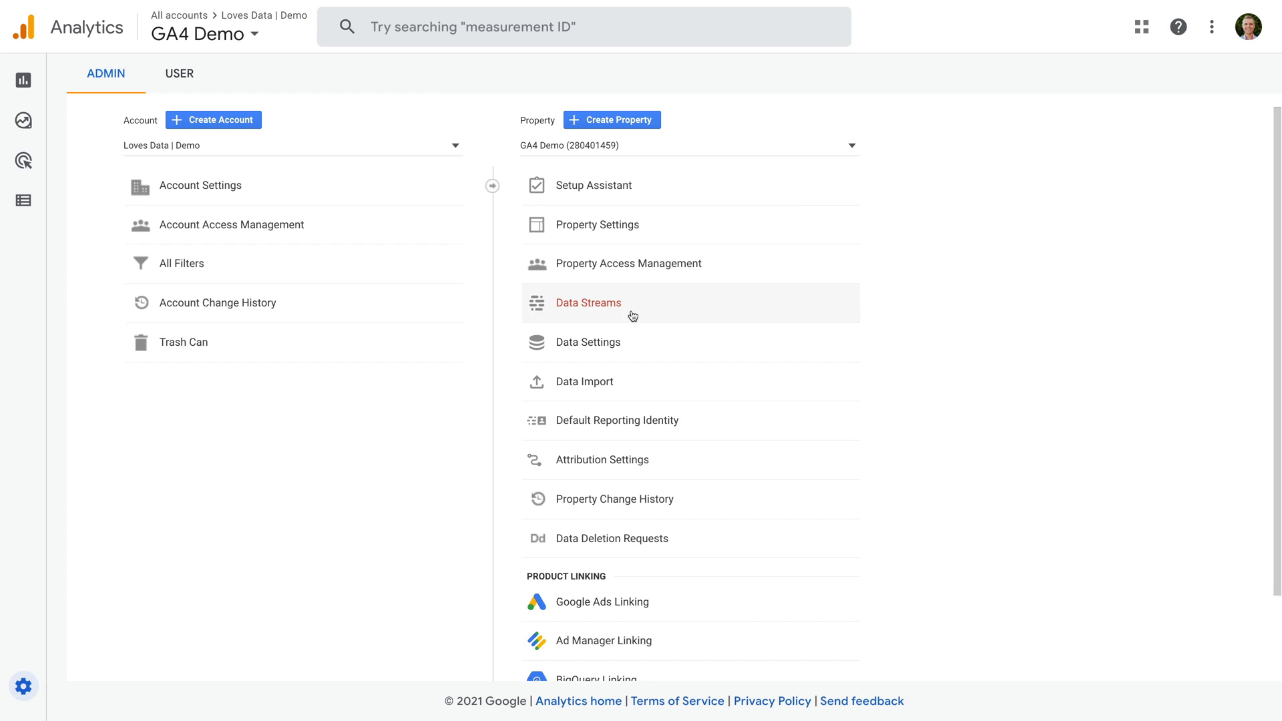
Review the Loves Data web stream's measurement ID and traffic-received status in Data Streams
{"action": "left_click", "coordinate": [588, 302]}
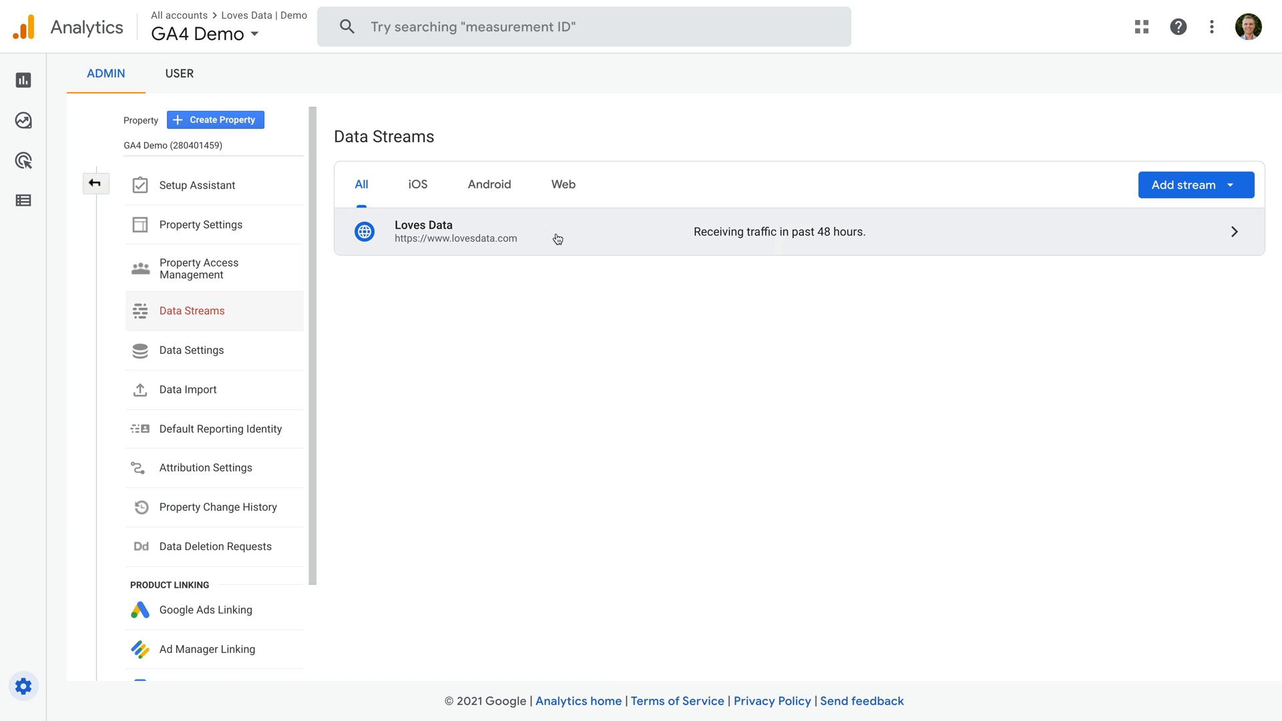
{"action": "left_click", "coordinate": [557, 238]}
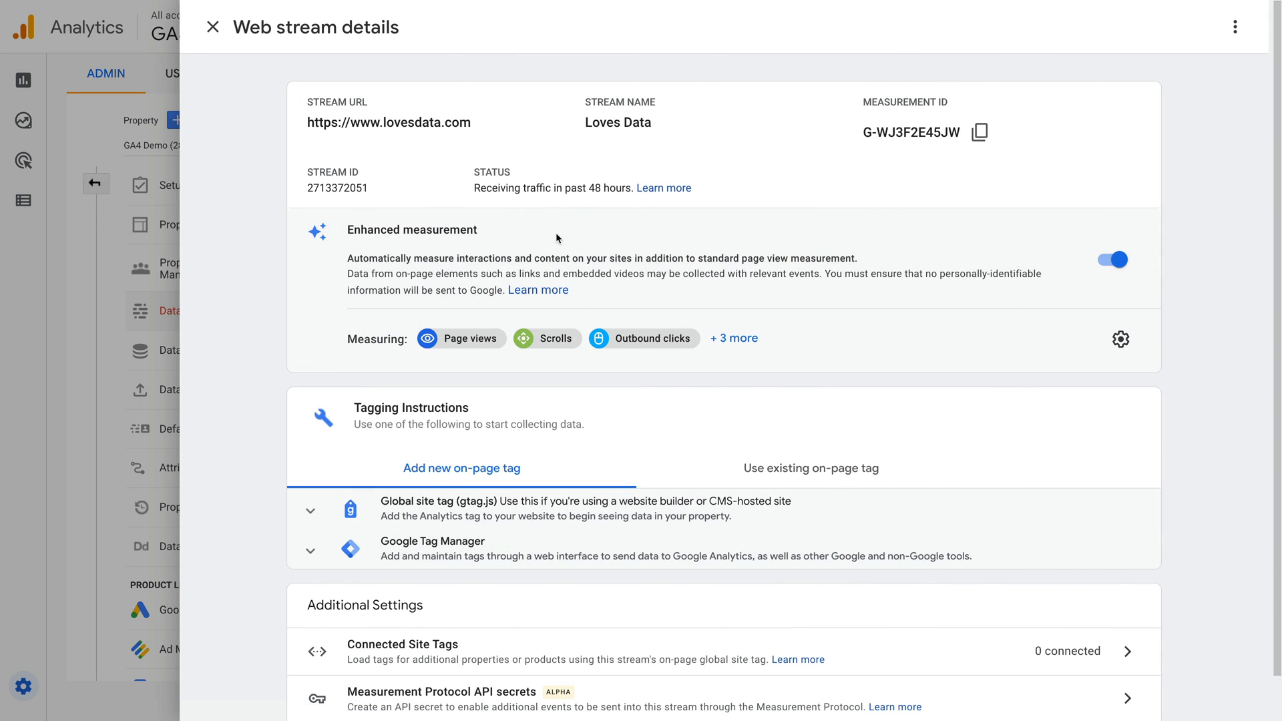
{"action": "mouse_move", "coordinate": [582, 238]}
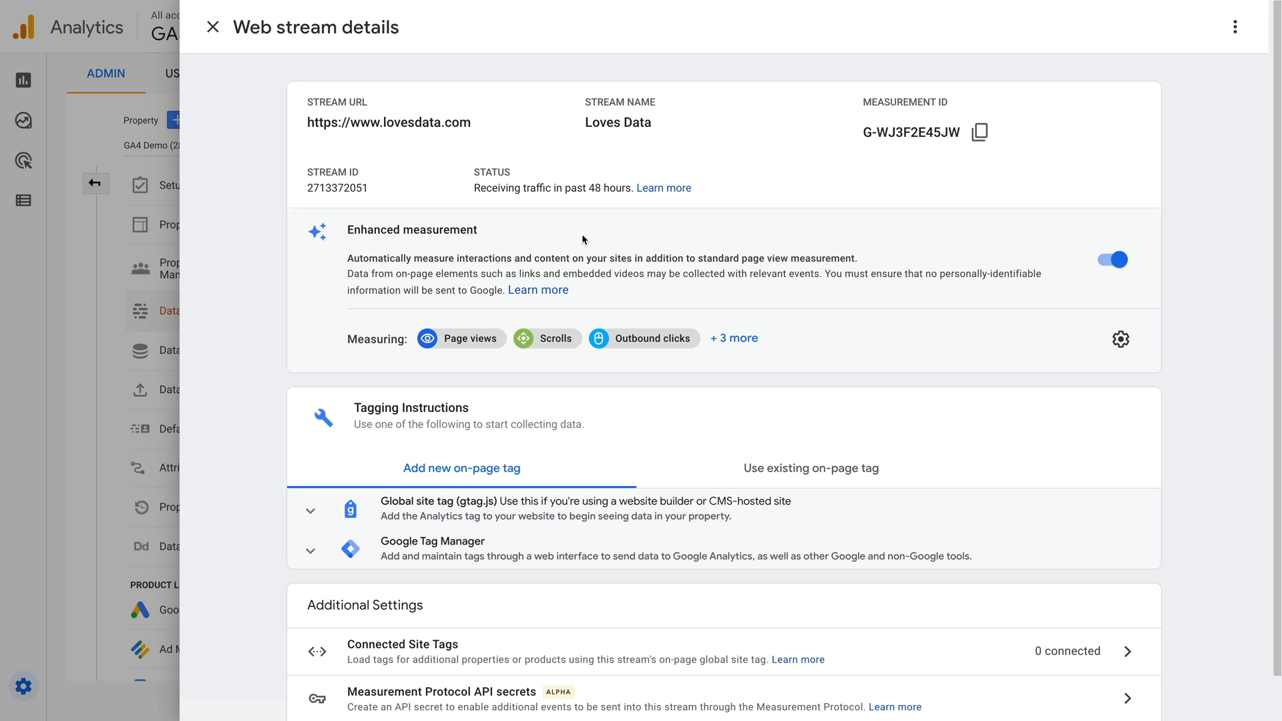
{"action": "mouse_move", "coordinate": [943, 149]}
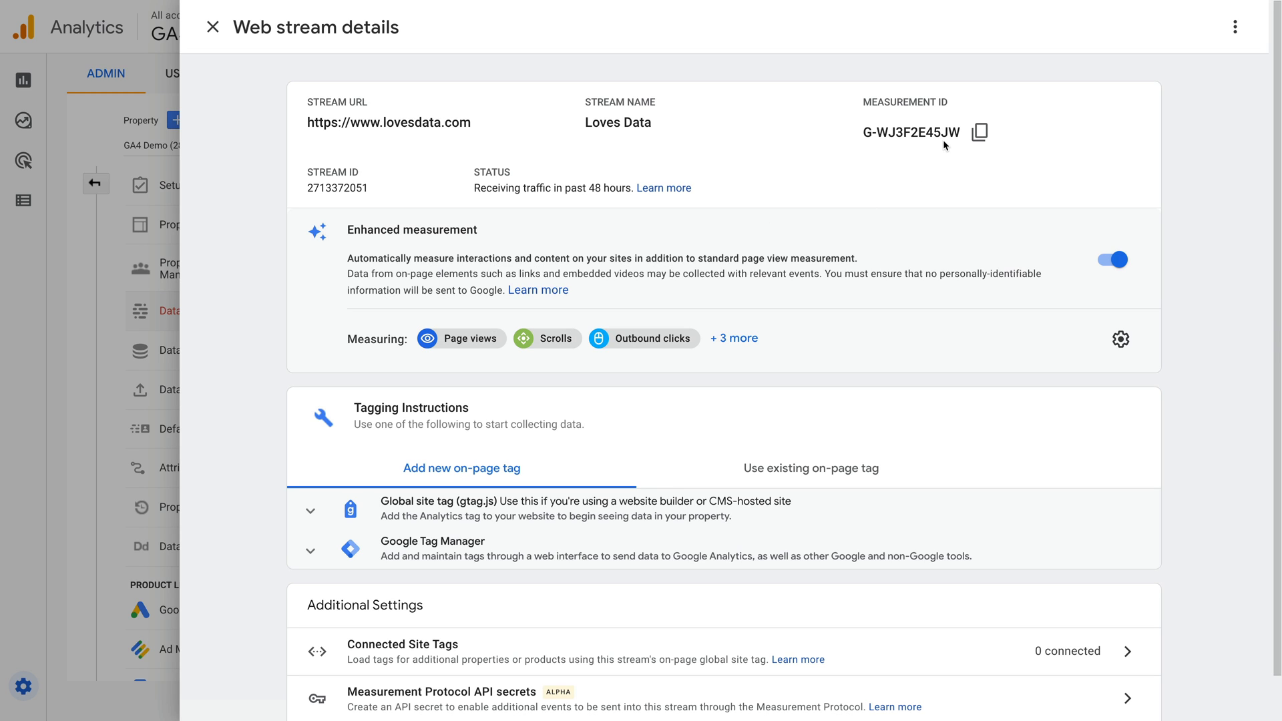
{"action": "scroll", "scroll_direction": "down", "scroll_amount": 3}
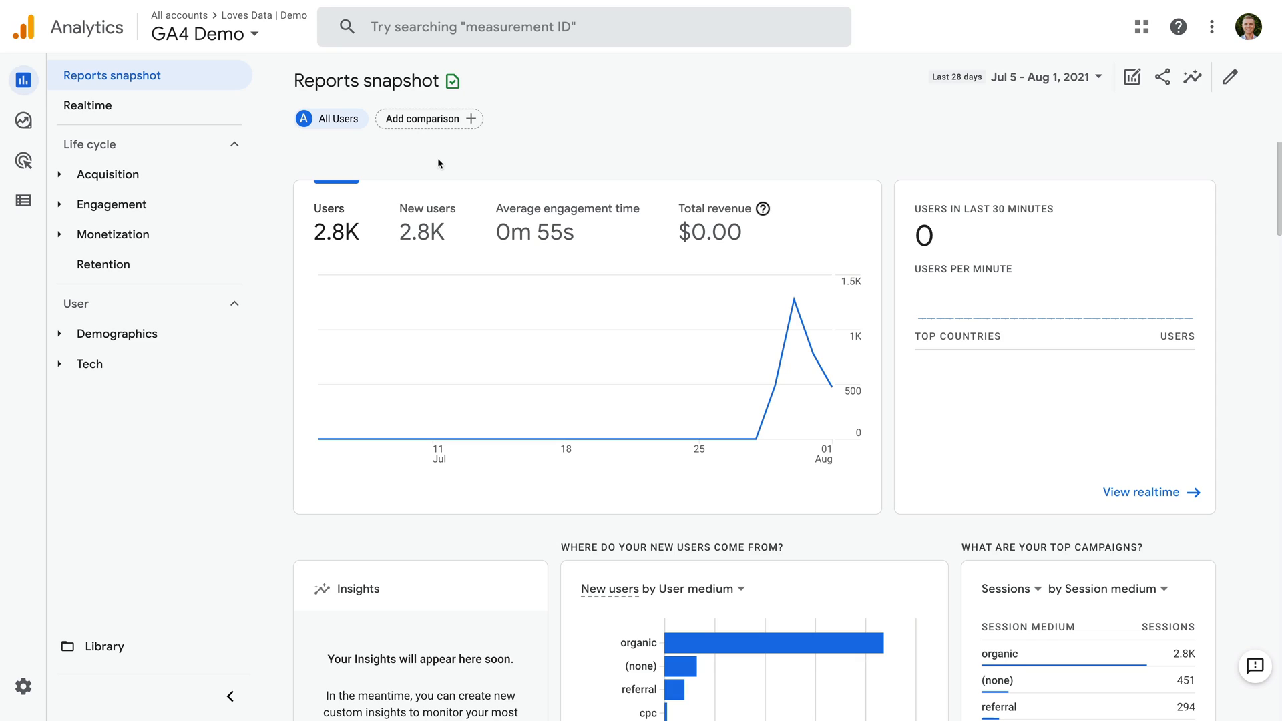
{"action": "mouse_move", "coordinate": [450, 165]}
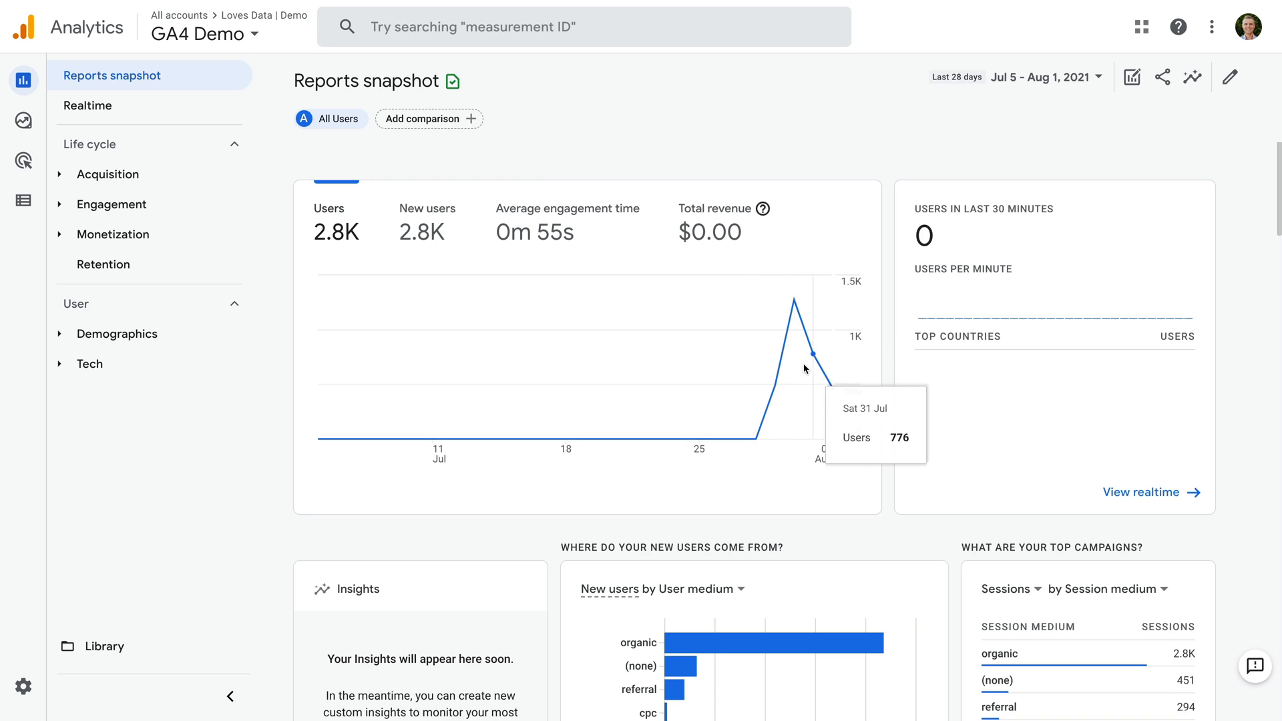
{"action": "mouse_move", "coordinate": [604, 334]}
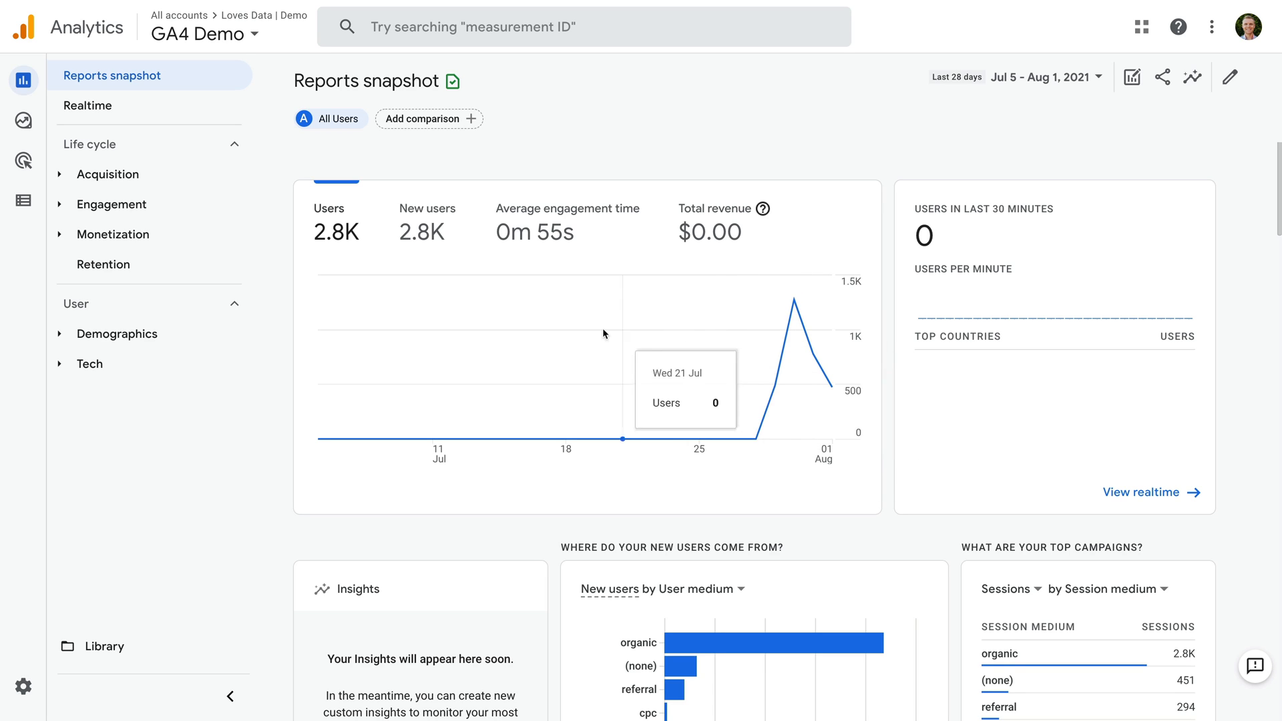
{"action": "mouse_move", "coordinate": [152, 372]}
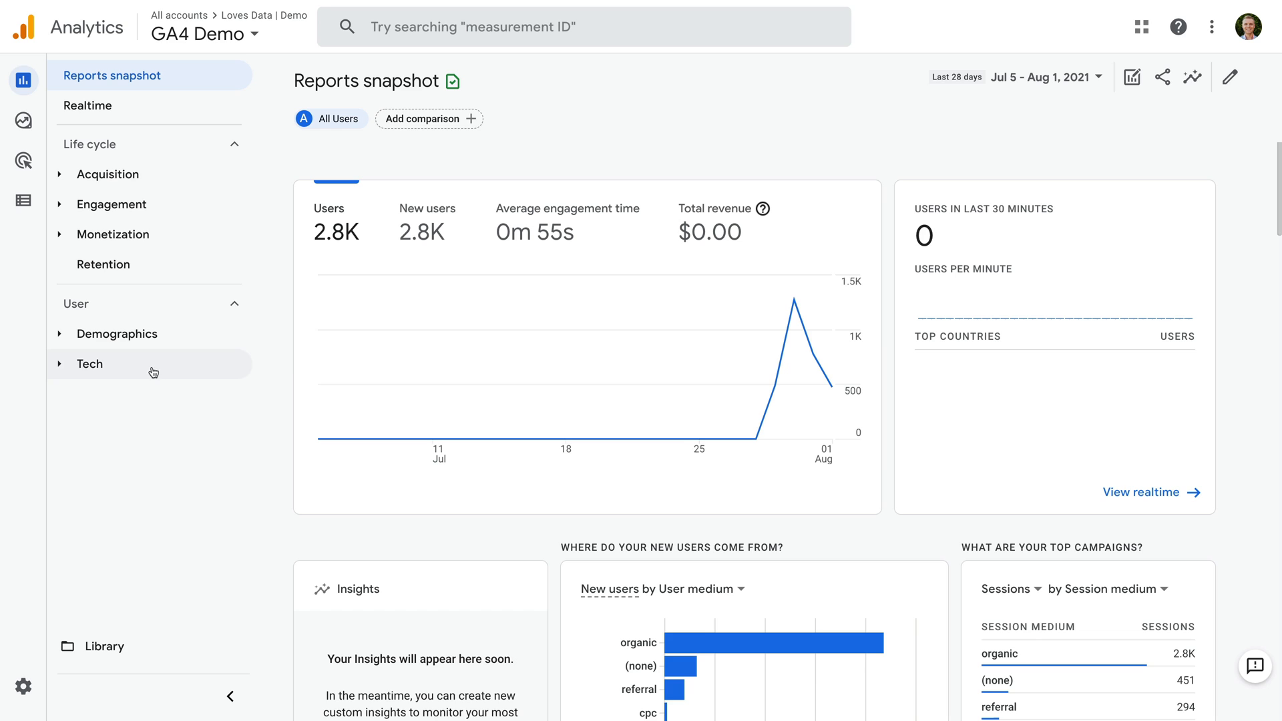
View the User > Tech overview report and scroll through its platform, OS and browser cards
{"action": "left_click", "coordinate": [88, 364]}
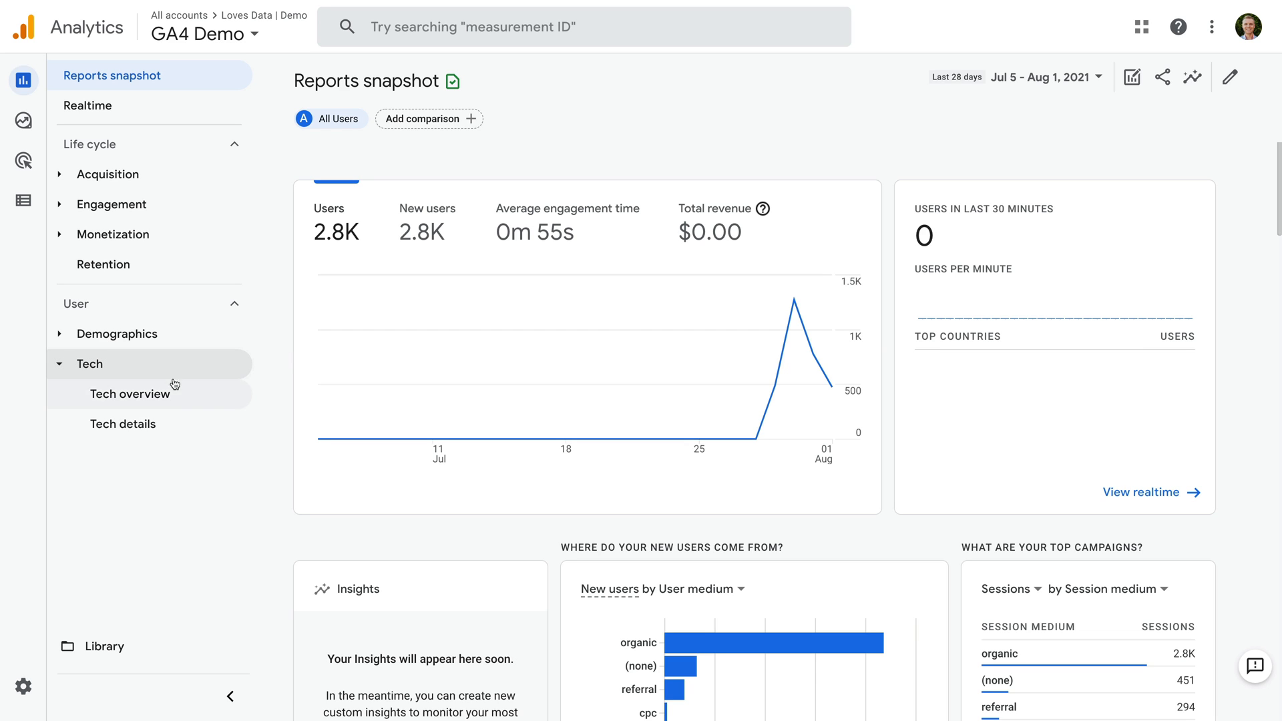
{"action": "left_click", "coordinate": [130, 394]}
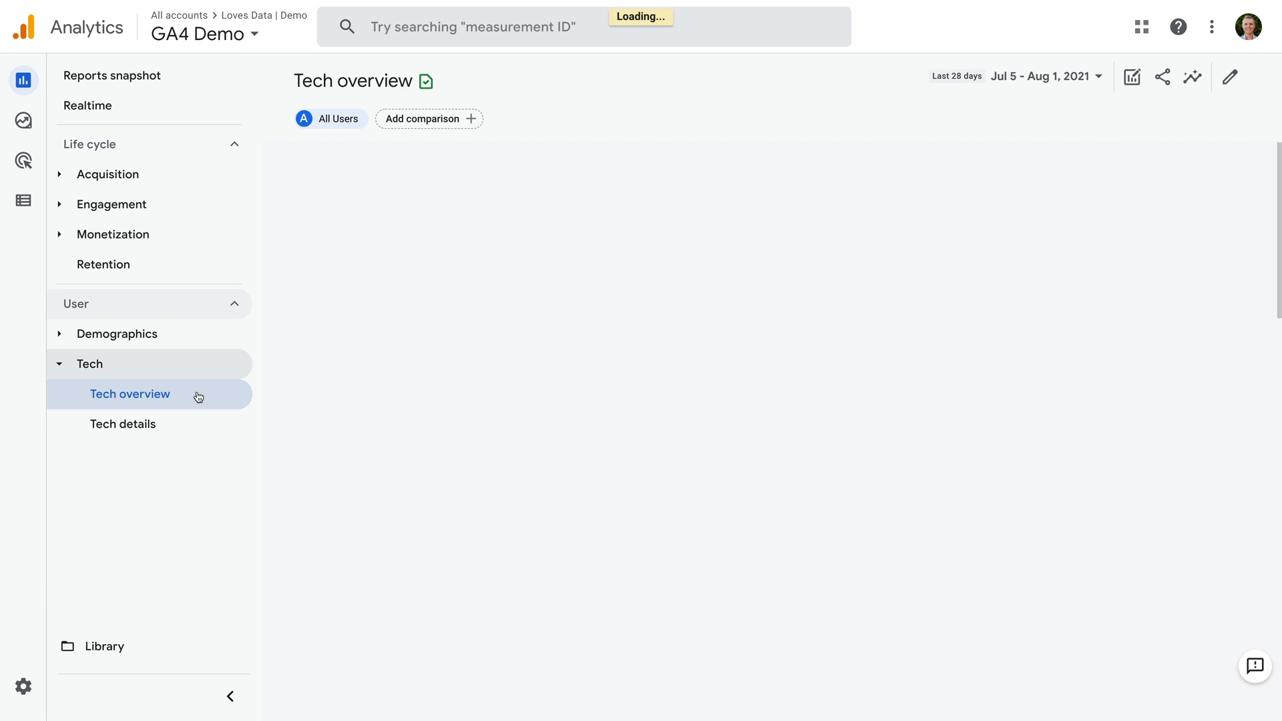
{"action": "left_click", "coordinate": [131, 394]}
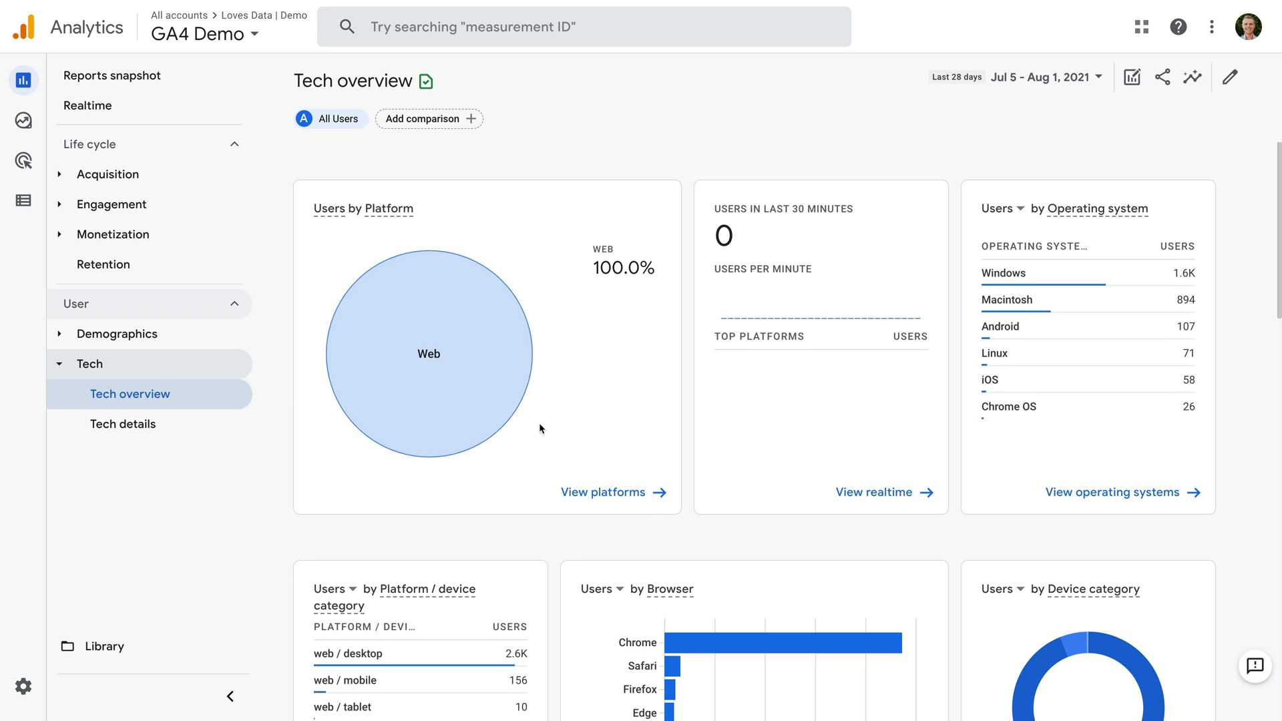
{"action": "scroll", "scroll_direction": "down", "scroll_amount": 3}
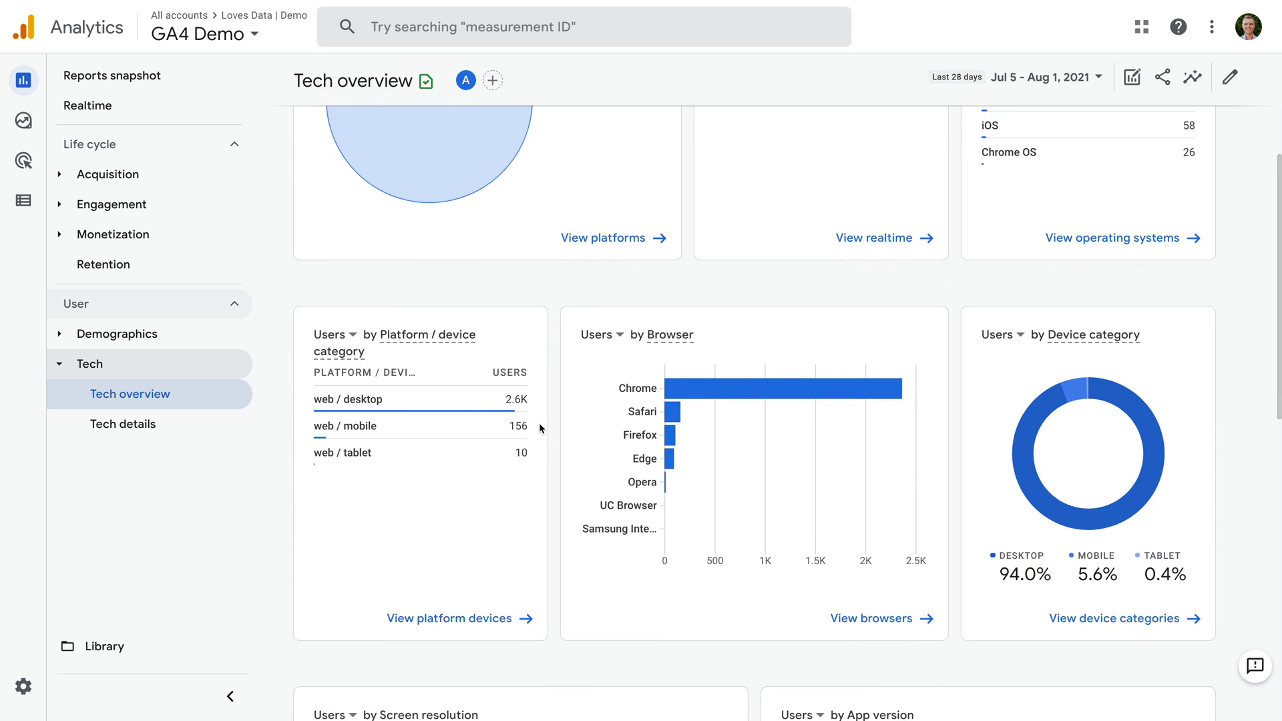
{"action": "scroll", "scroll_direction": "down", "scroll_amount": 3}
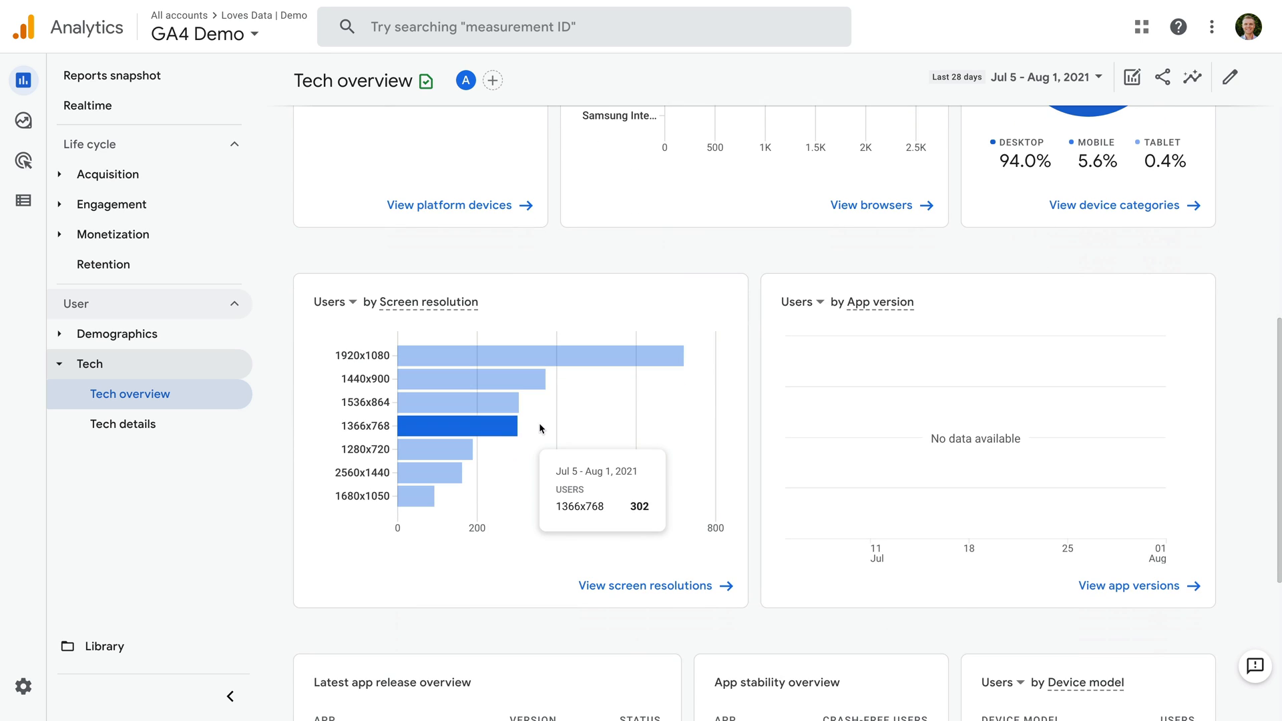
{"action": "scroll", "scroll_direction": "up", "scroll_amount": 3}
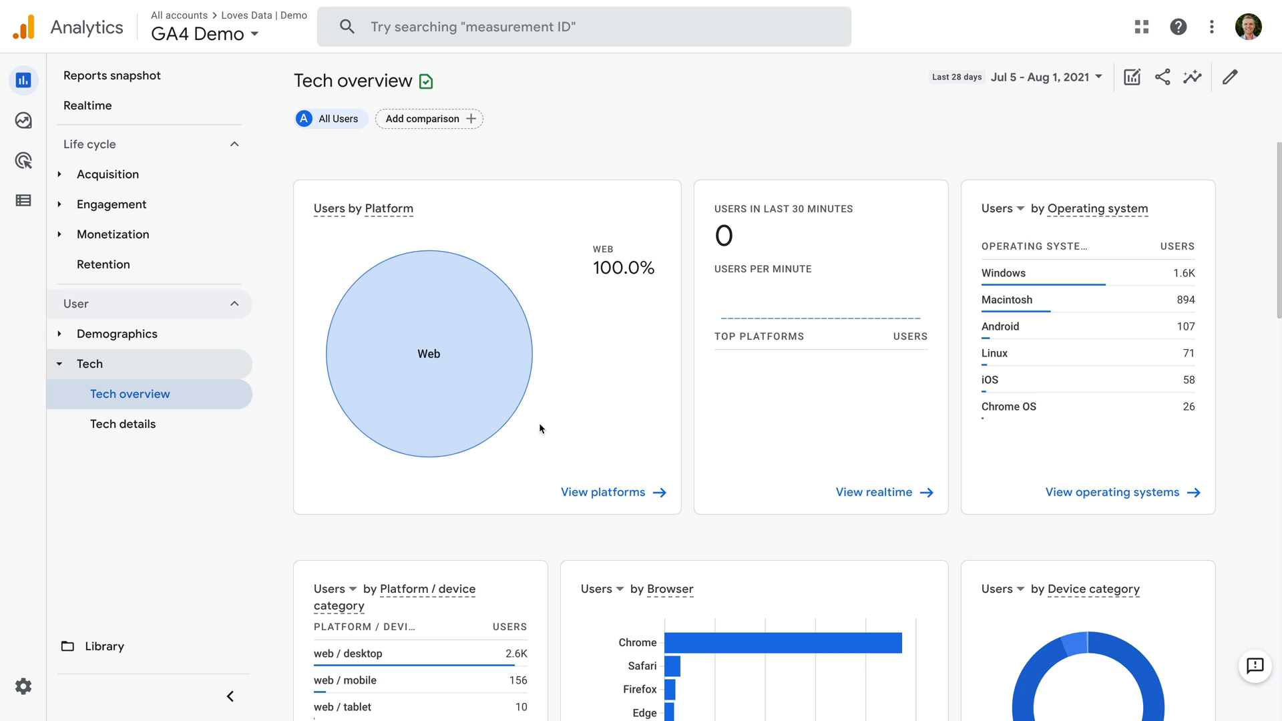
Delete the Loves Data web stream from Admin > Data Streams via its actions menu
{"action": "left_click", "coordinate": [22, 686]}
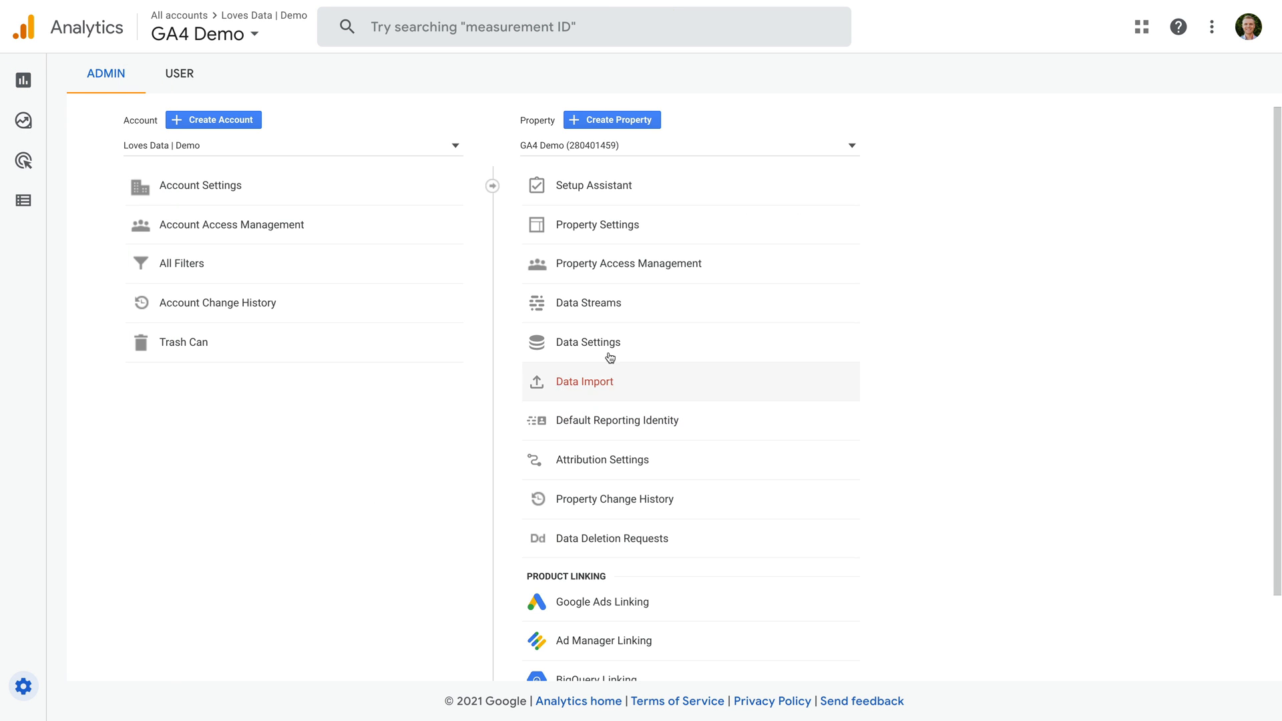
{"action": "left_click", "coordinate": [588, 303]}
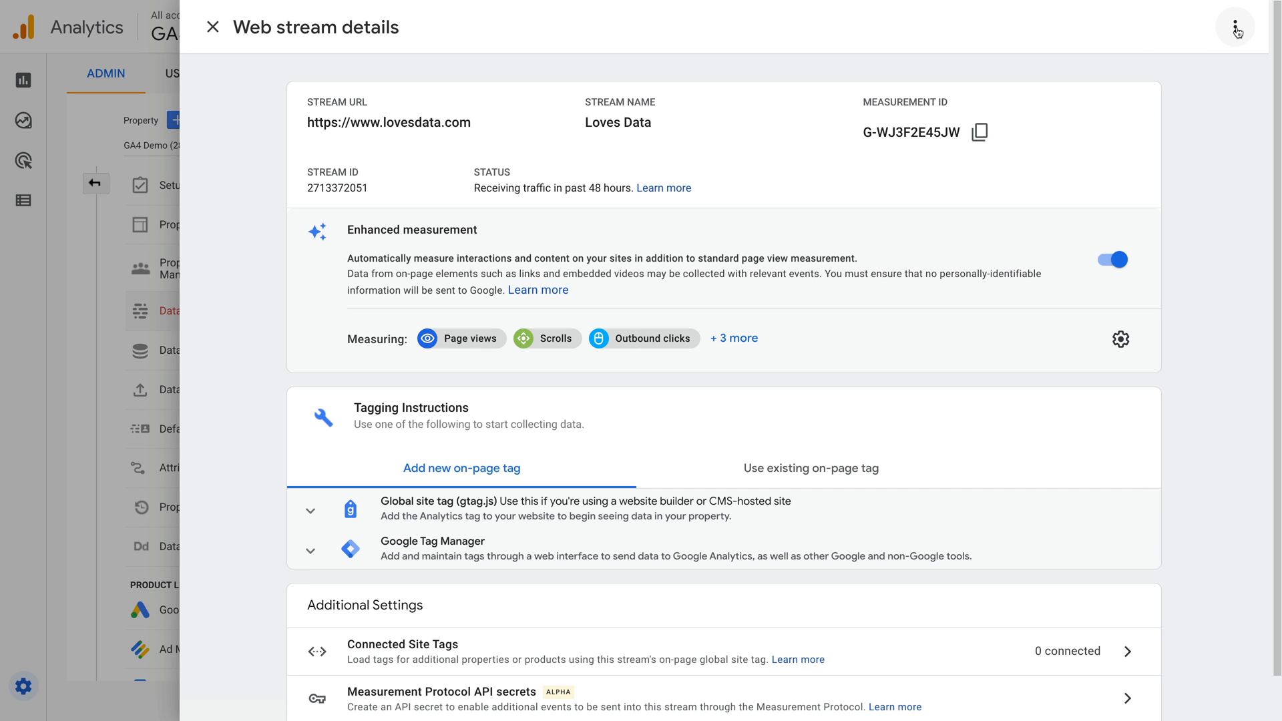
{"action": "left_click", "coordinate": [1233, 27]}
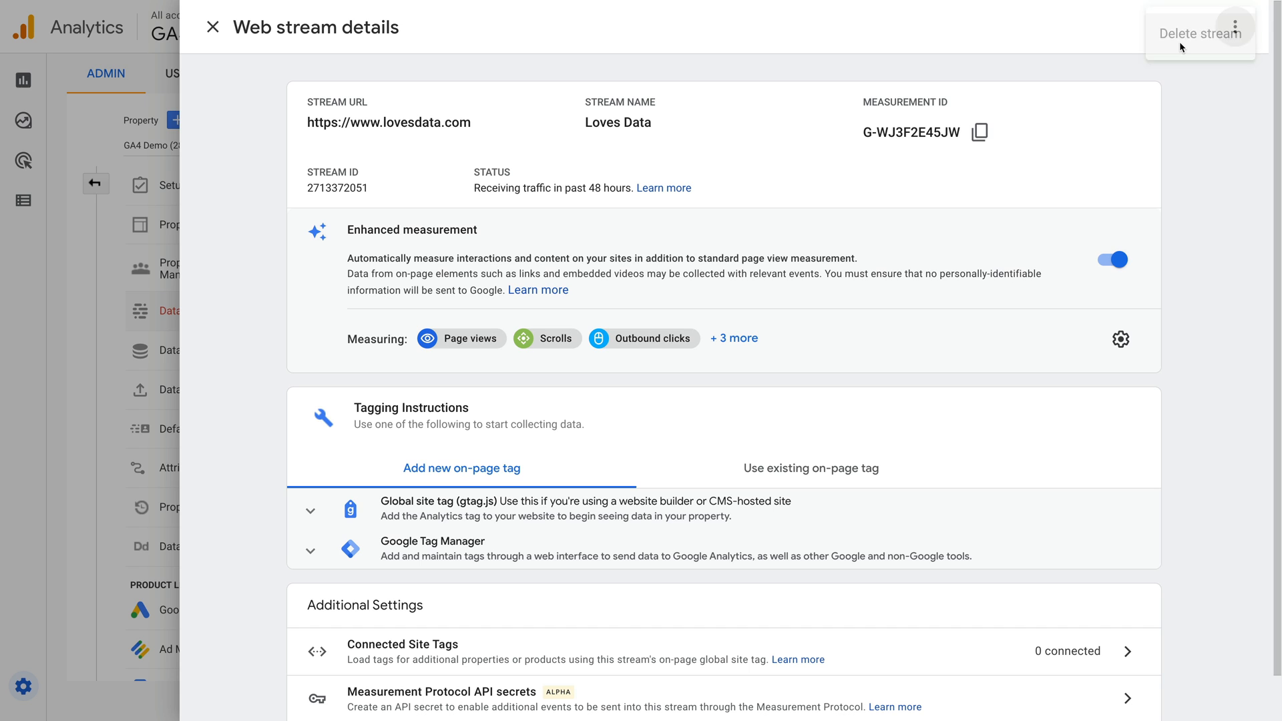
{"action": "left_click", "coordinate": [213, 27]}
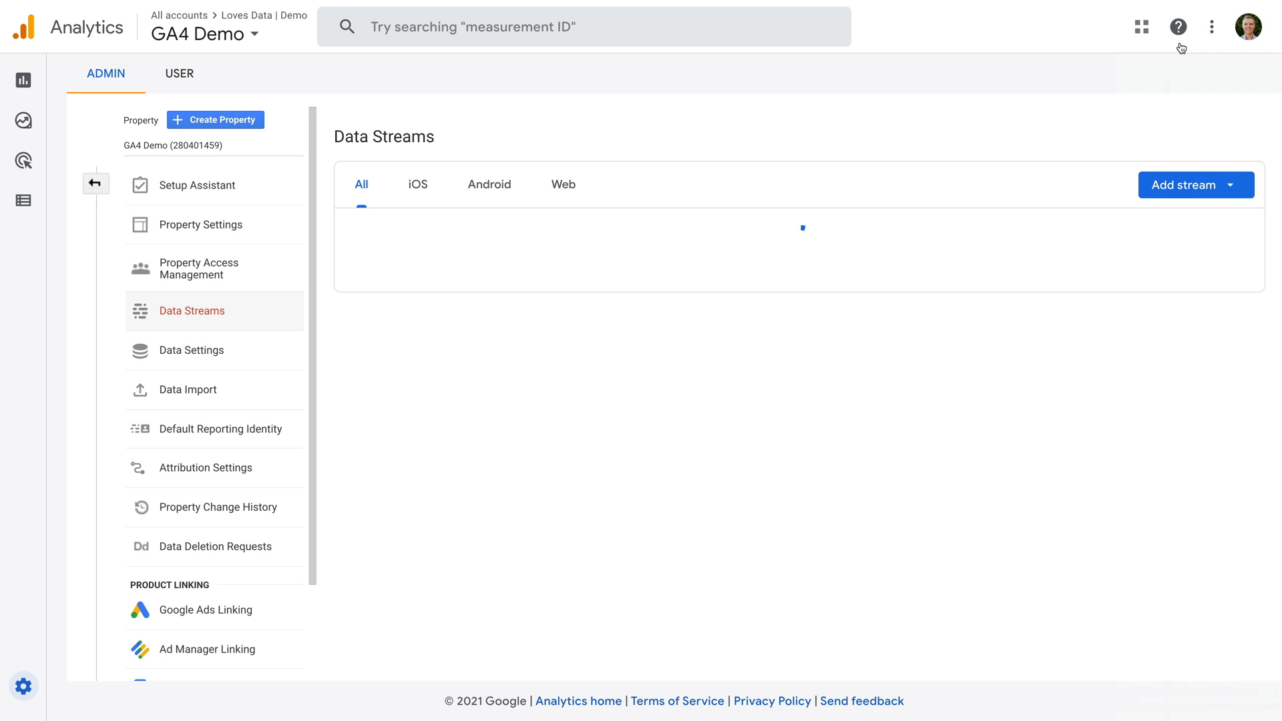
{"action": "mouse_move", "coordinate": [1178, 27]}
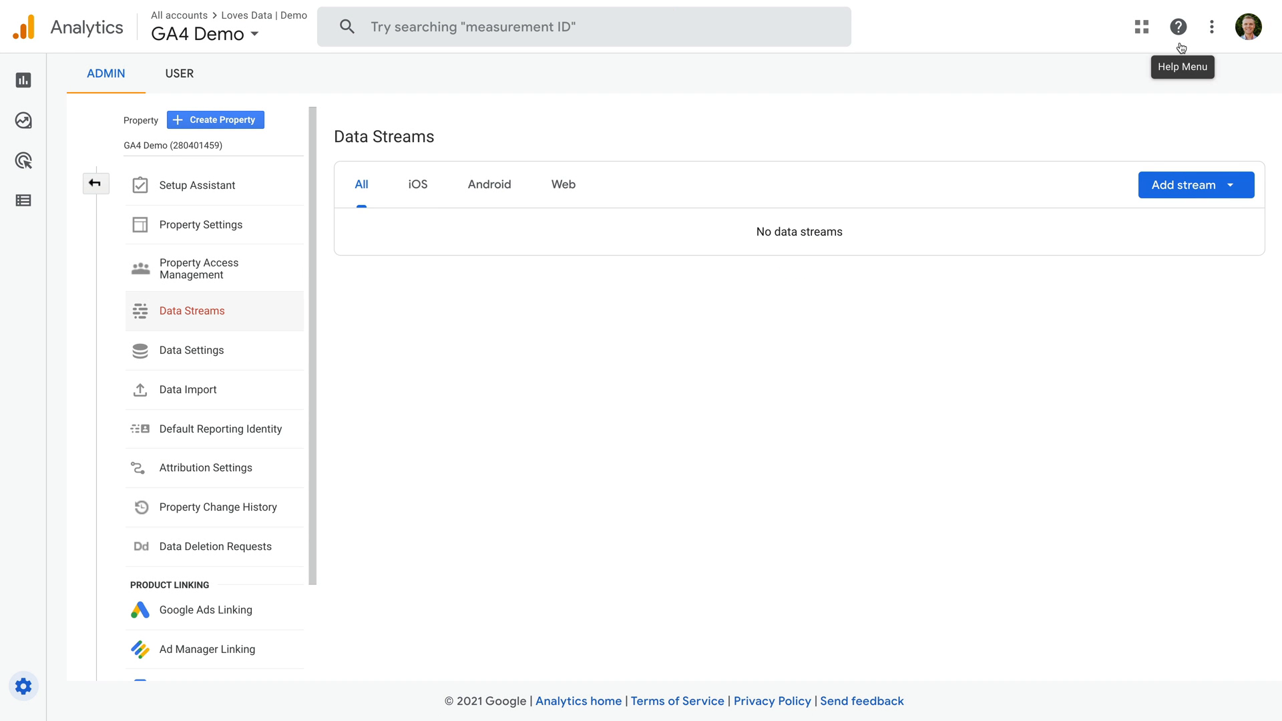
{"action": "mouse_move", "coordinate": [944, 227]}
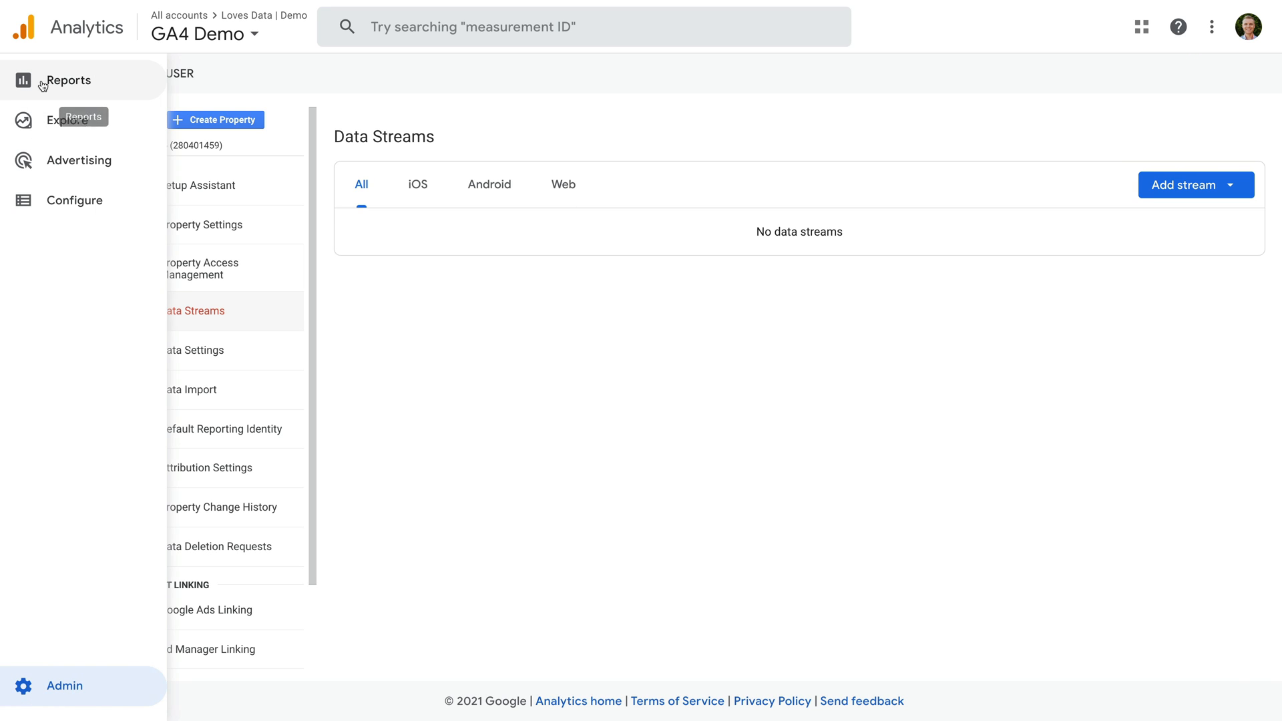
Return to Reports and view the Tech overview, still showing users by platform and OS
{"action": "left_click", "coordinate": [64, 80]}
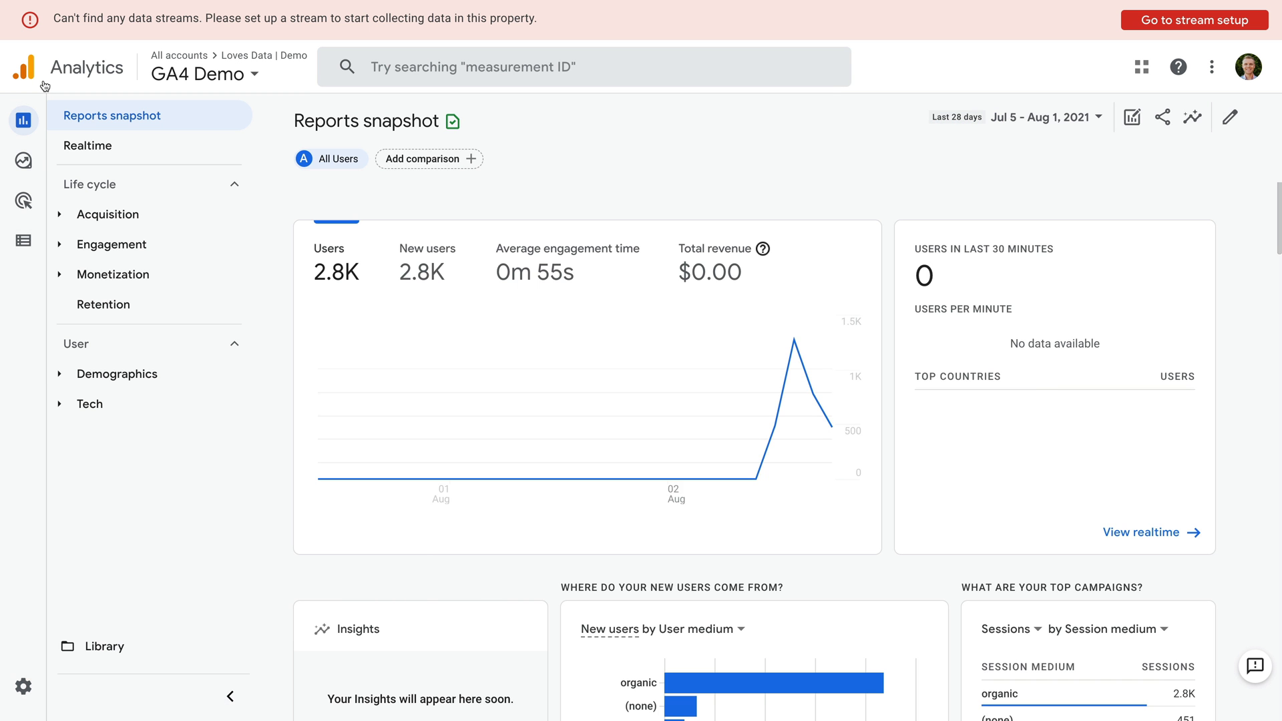
{"action": "mouse_move", "coordinate": [649, 403]}
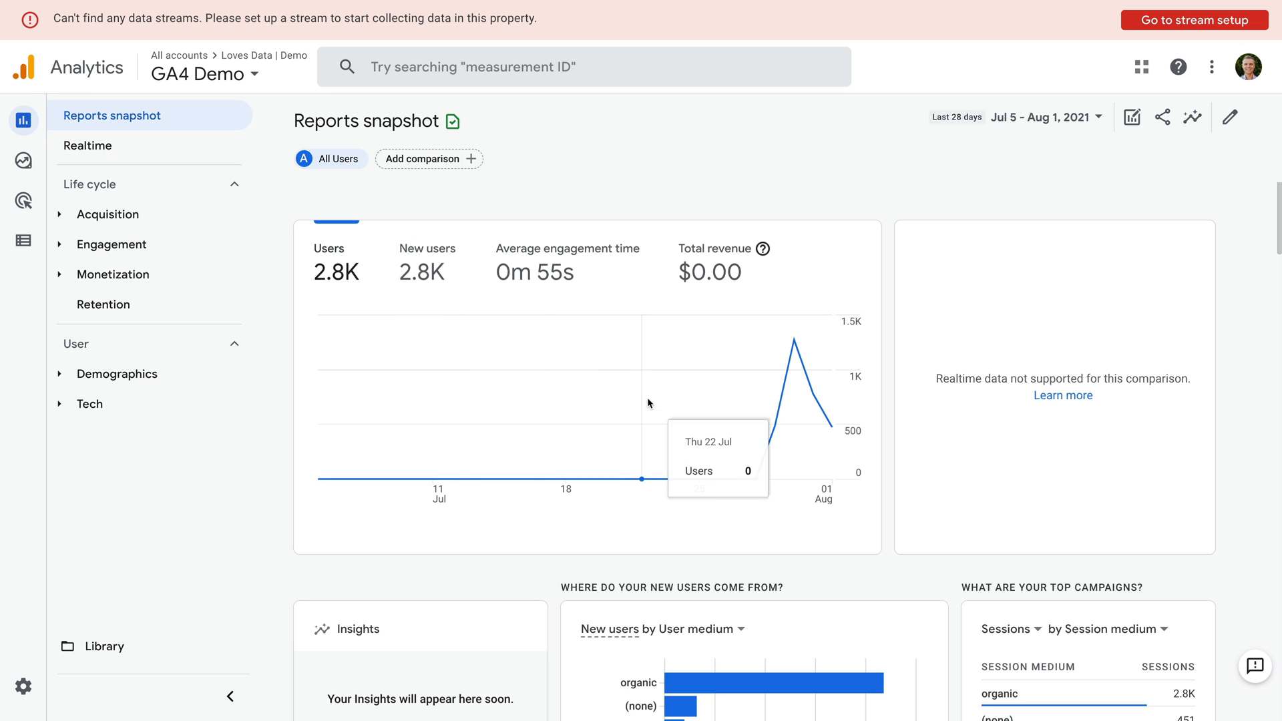
{"action": "mouse_move", "coordinate": [817, 421]}
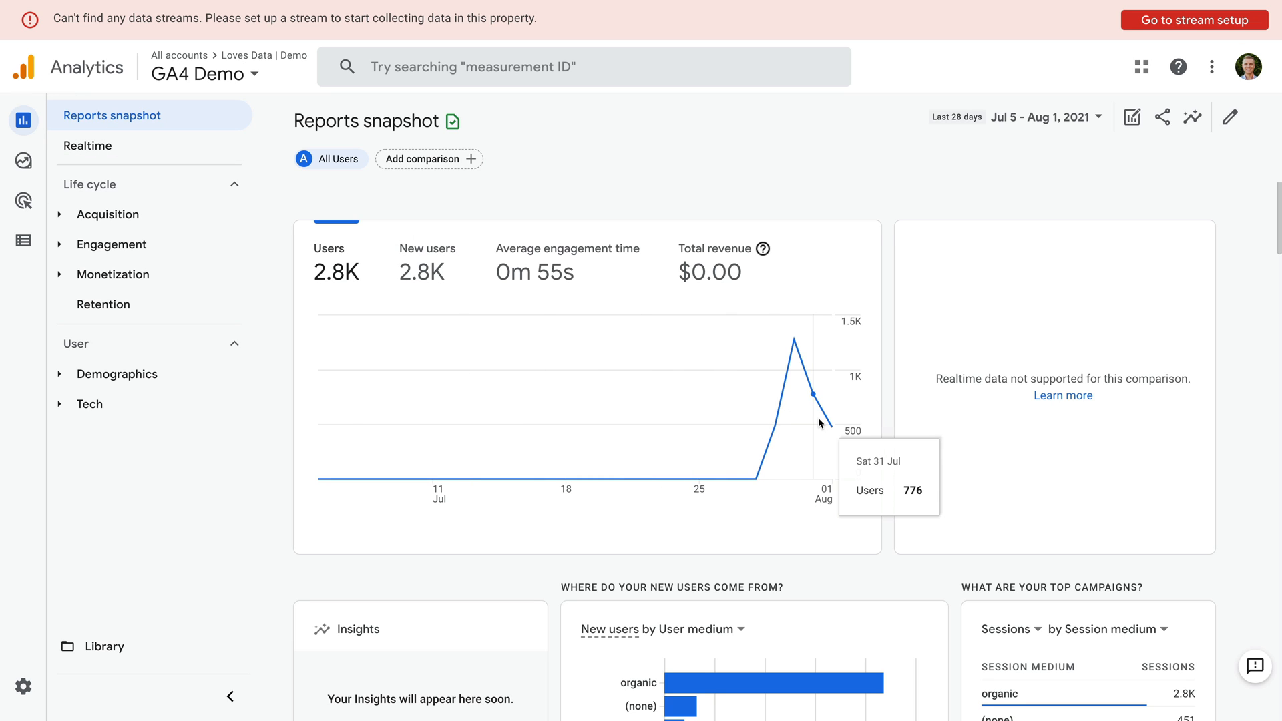
{"action": "mouse_move", "coordinate": [629, 394]}
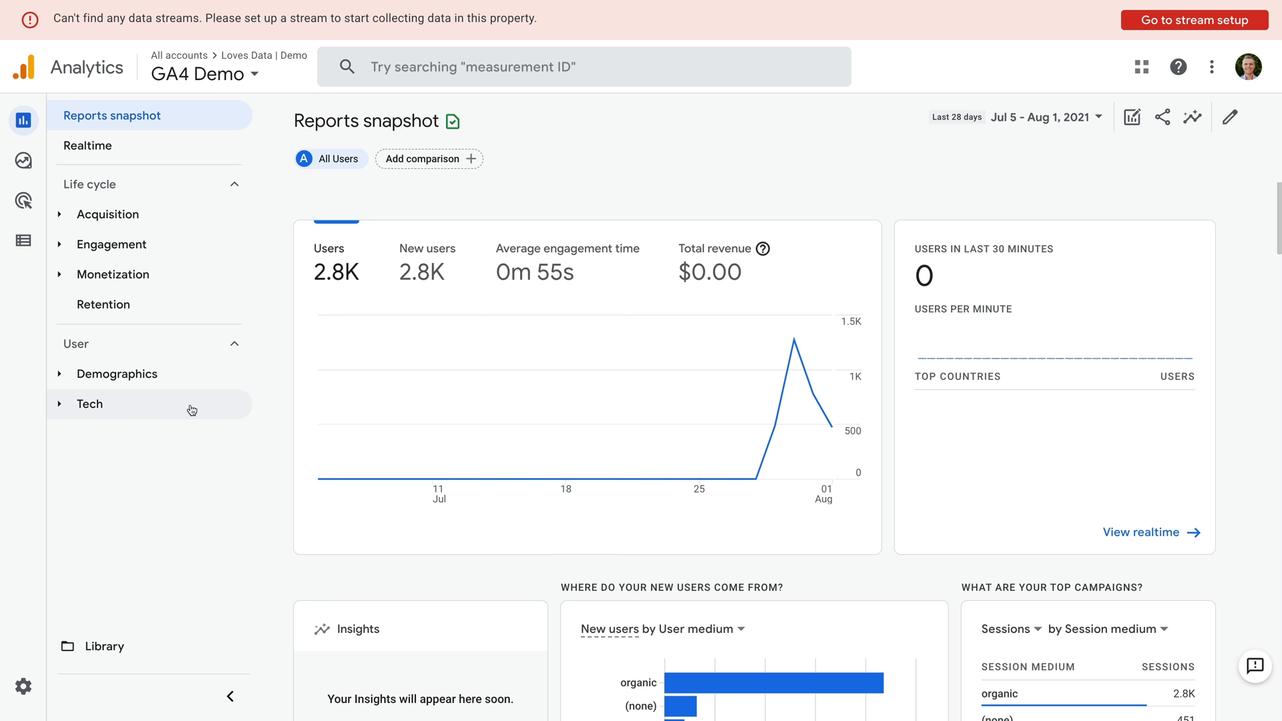
{"action": "left_click", "coordinate": [90, 403]}
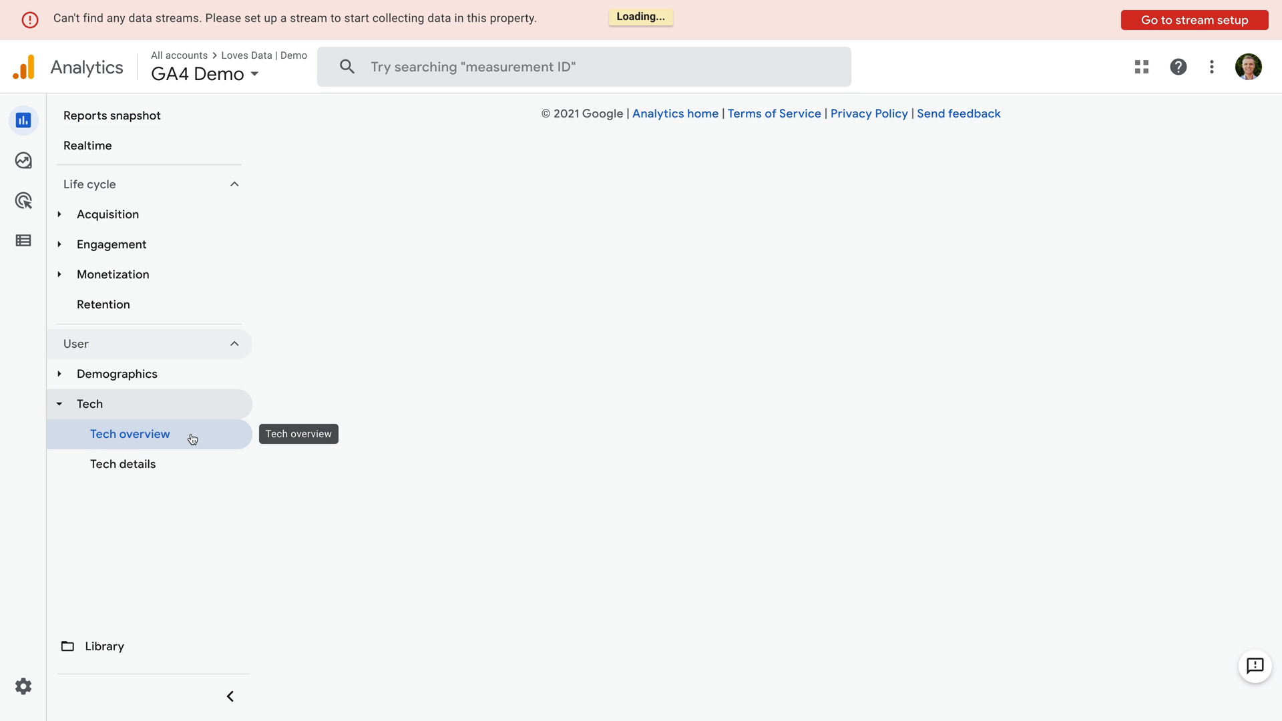
{"action": "left_click", "coordinate": [131, 434]}
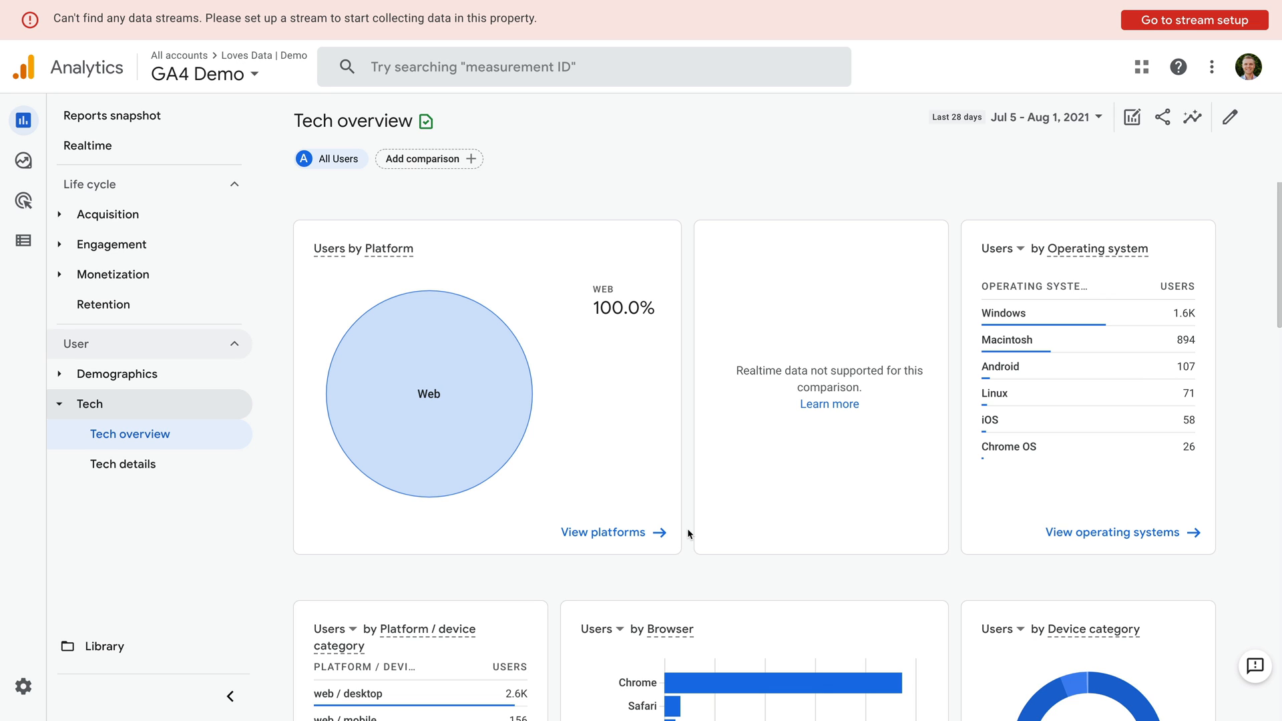
{"action": "mouse_move", "coordinate": [202, 602]}
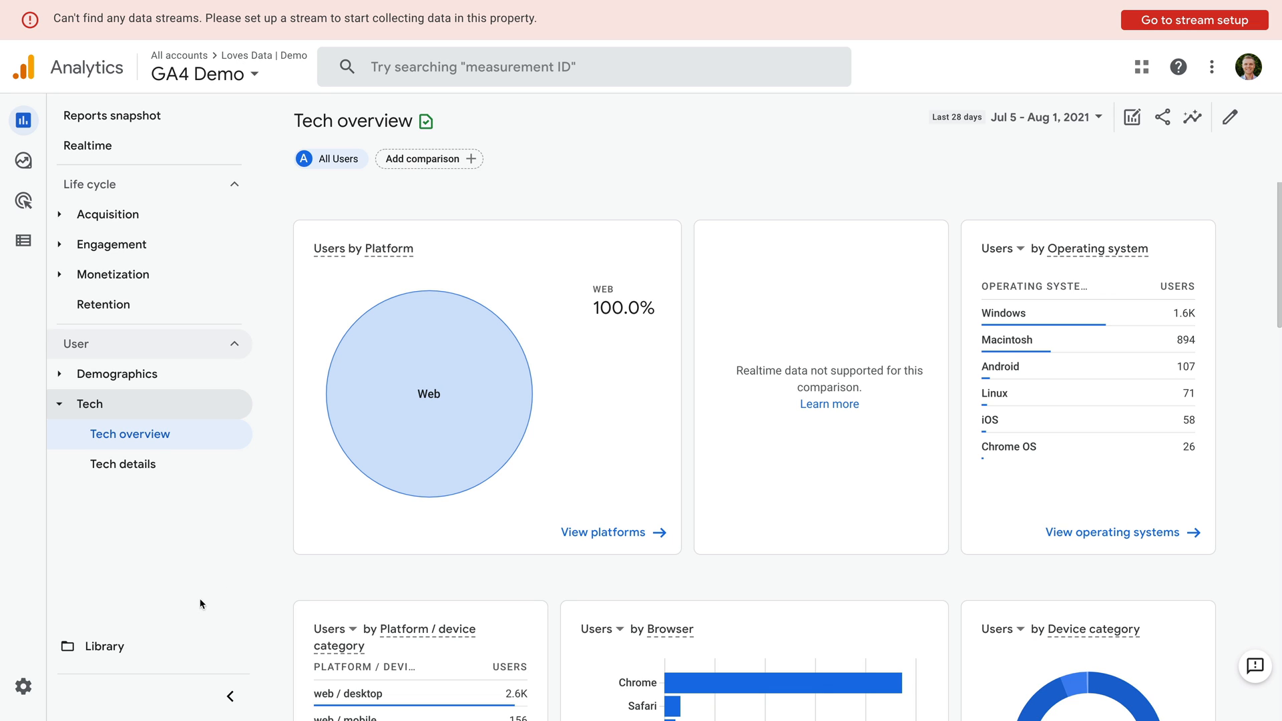
{"action": "left_click", "coordinate": [23, 686]}
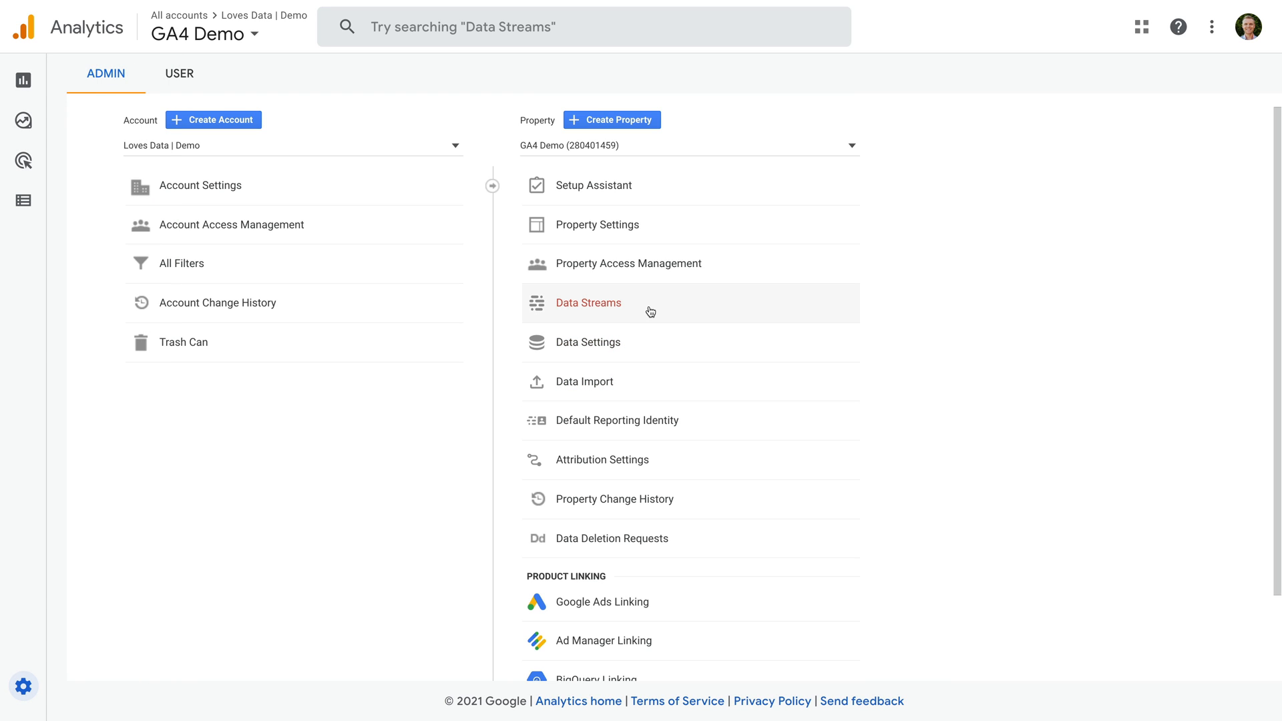
{"action": "left_click", "coordinate": [587, 302]}
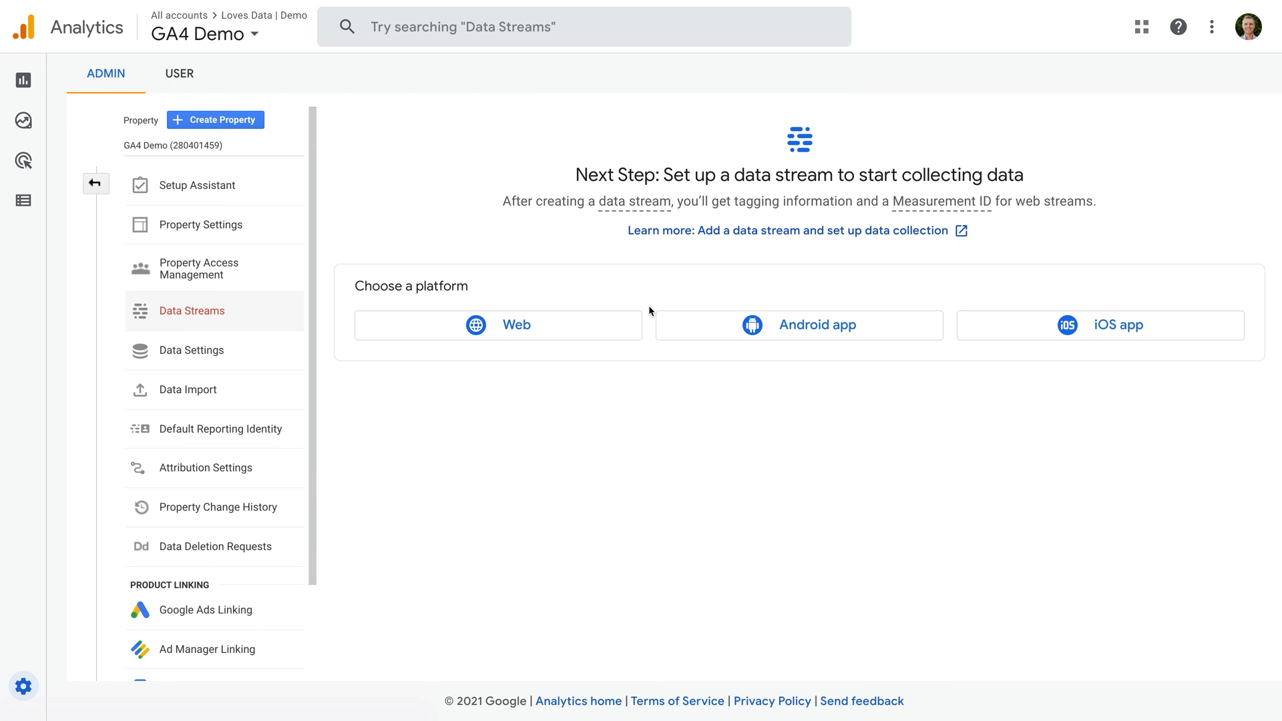
{"action": "left_click", "coordinate": [498, 325]}
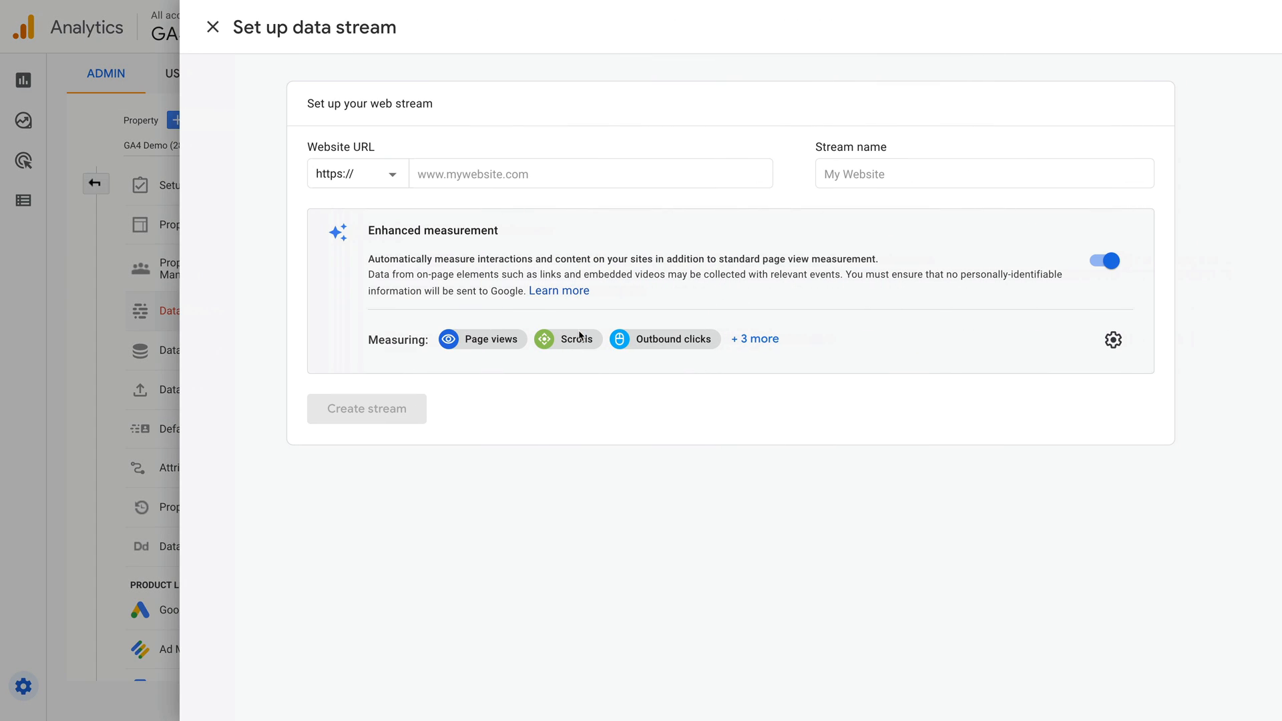
{"action": "type", "text": "www.lovesdata.com"}
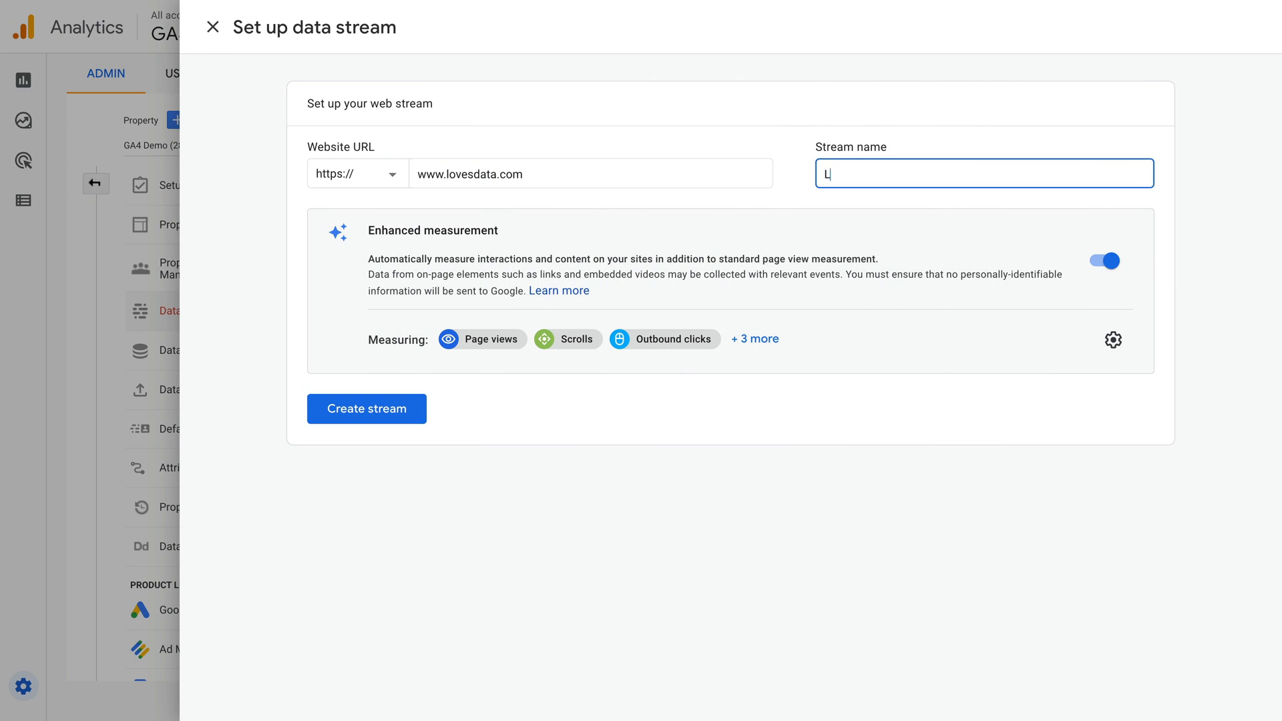
{"action": "type", "text": "oves Data"}
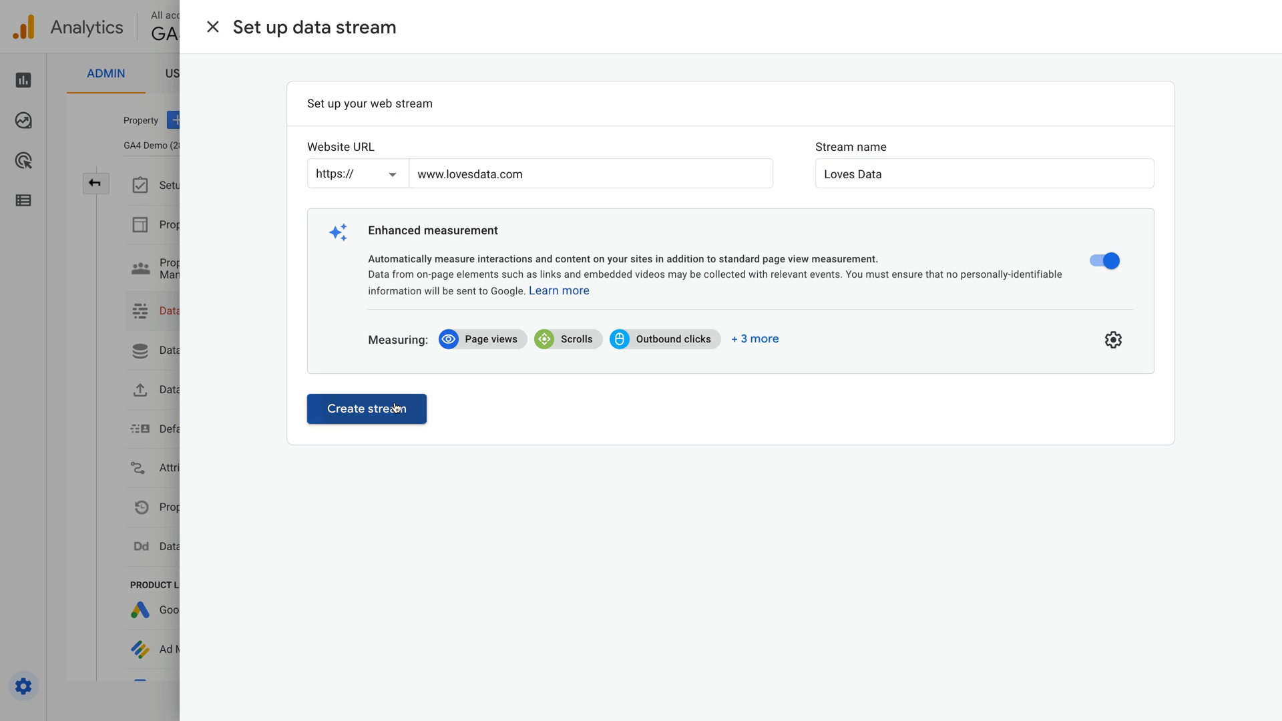
{"action": "left_click", "coordinate": [366, 408]}
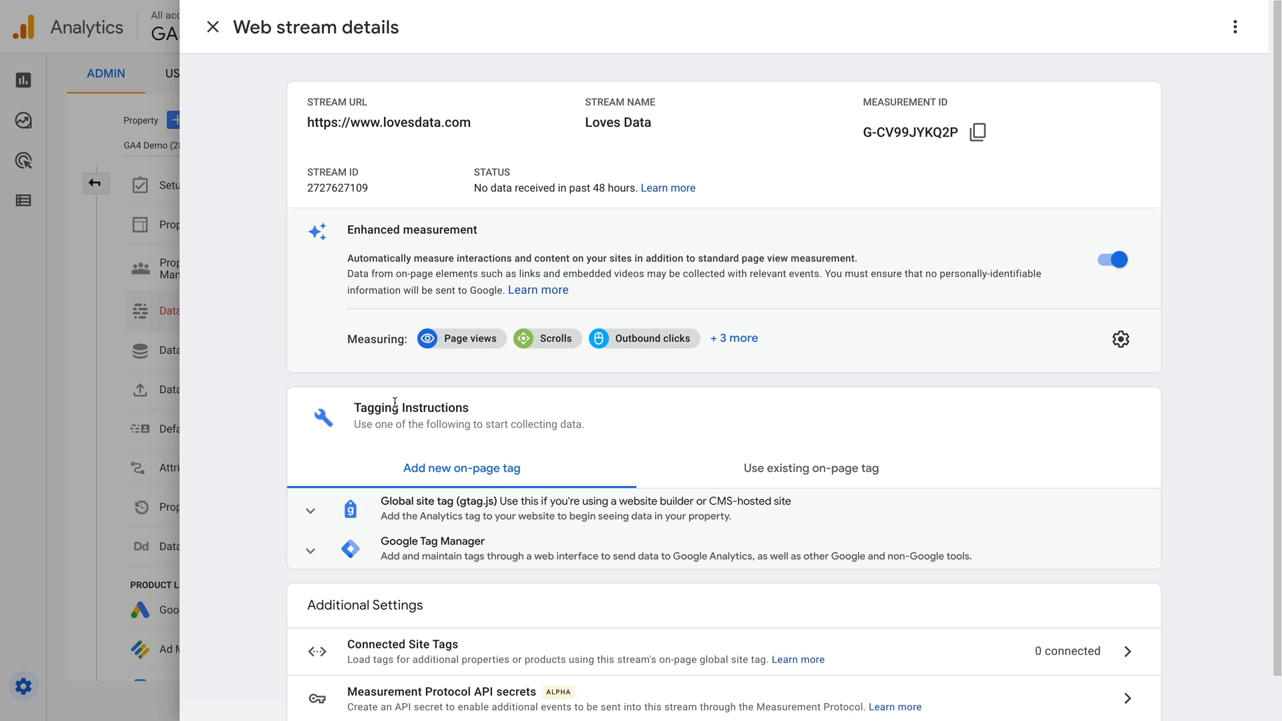
{"action": "mouse_move", "coordinate": [873, 150]}
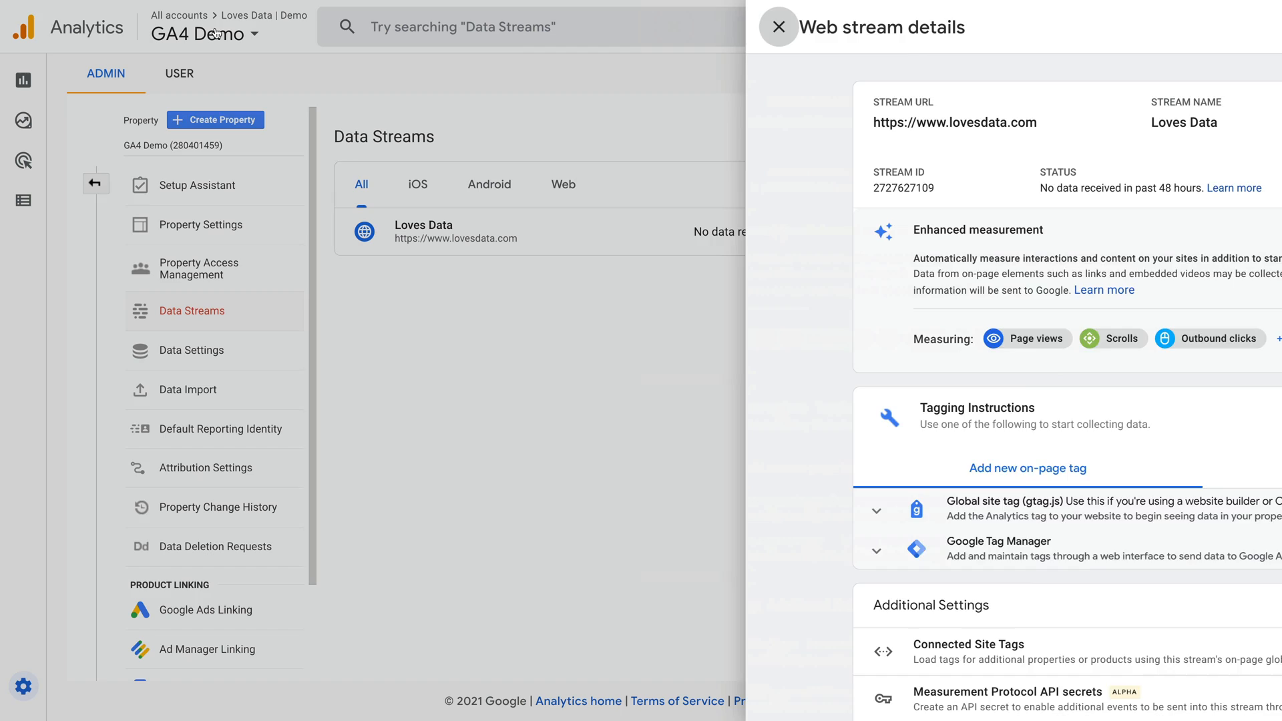
Check Reports and the Tech overview, which now show zero users and no data available
{"action": "left_click", "coordinate": [781, 27]}
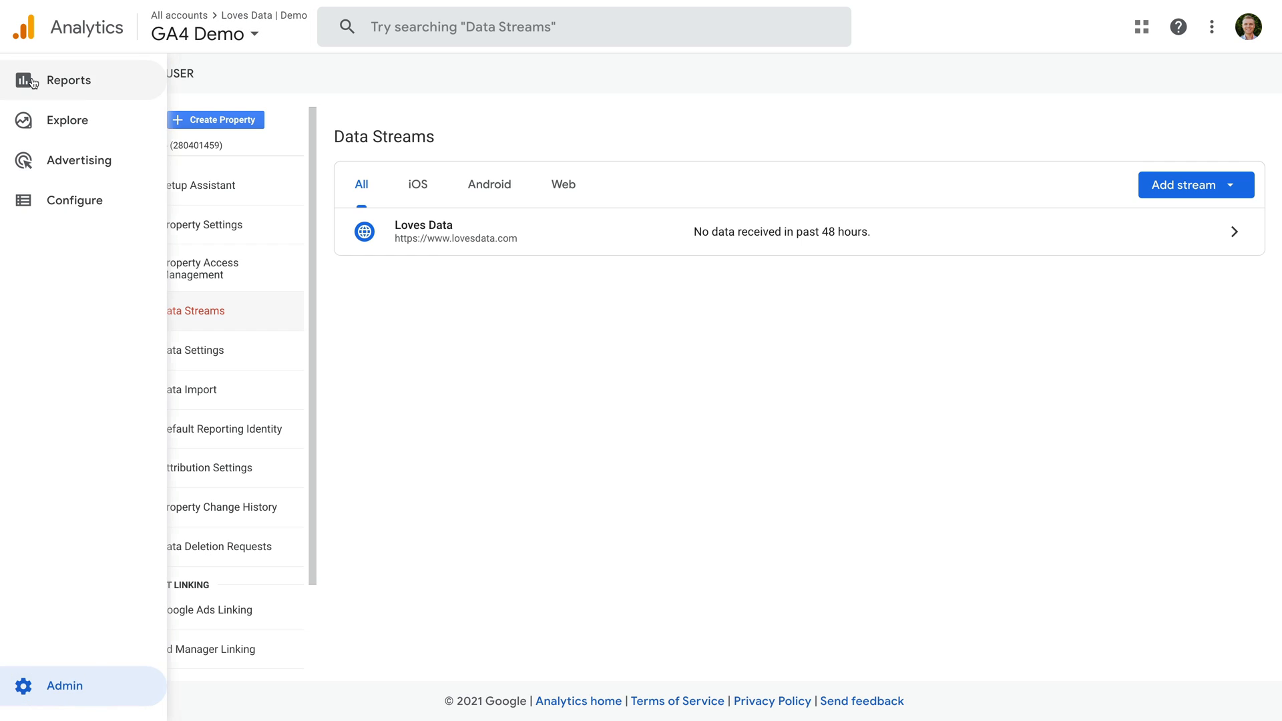
{"action": "left_click", "coordinate": [64, 80]}
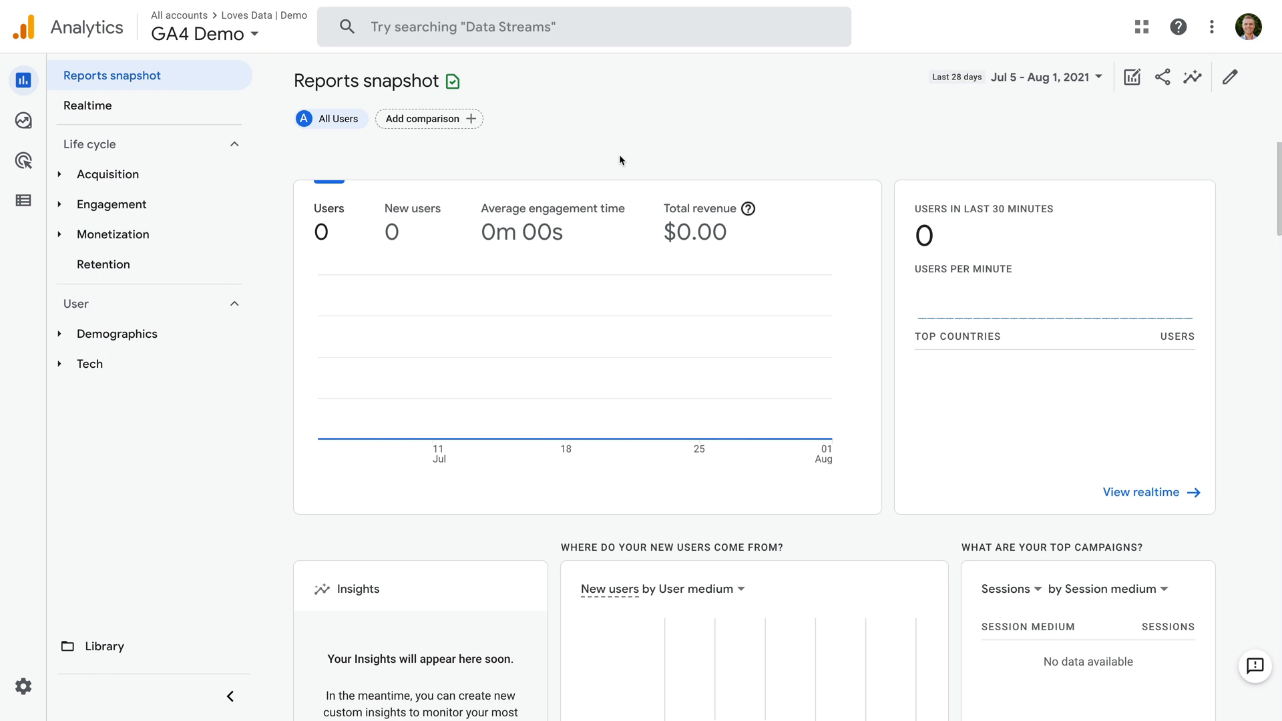
{"action": "mouse_move", "coordinate": [711, 425]}
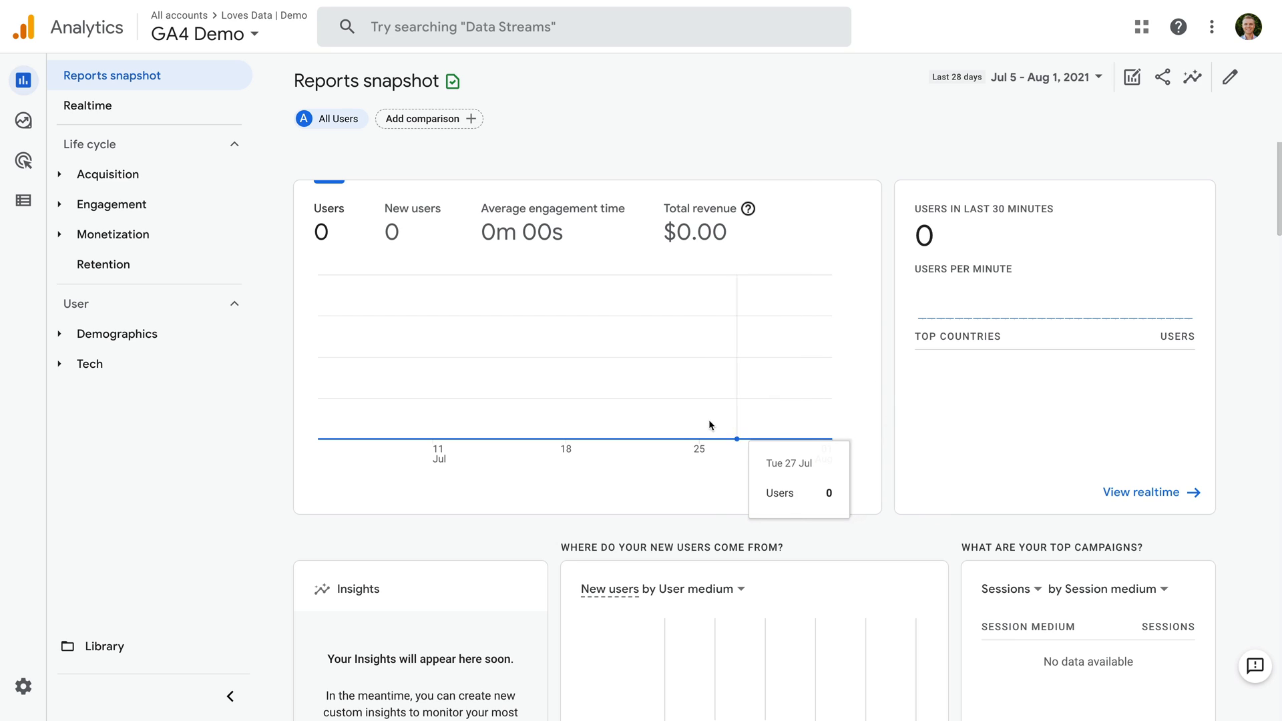
{"action": "mouse_move", "coordinate": [692, 425]}
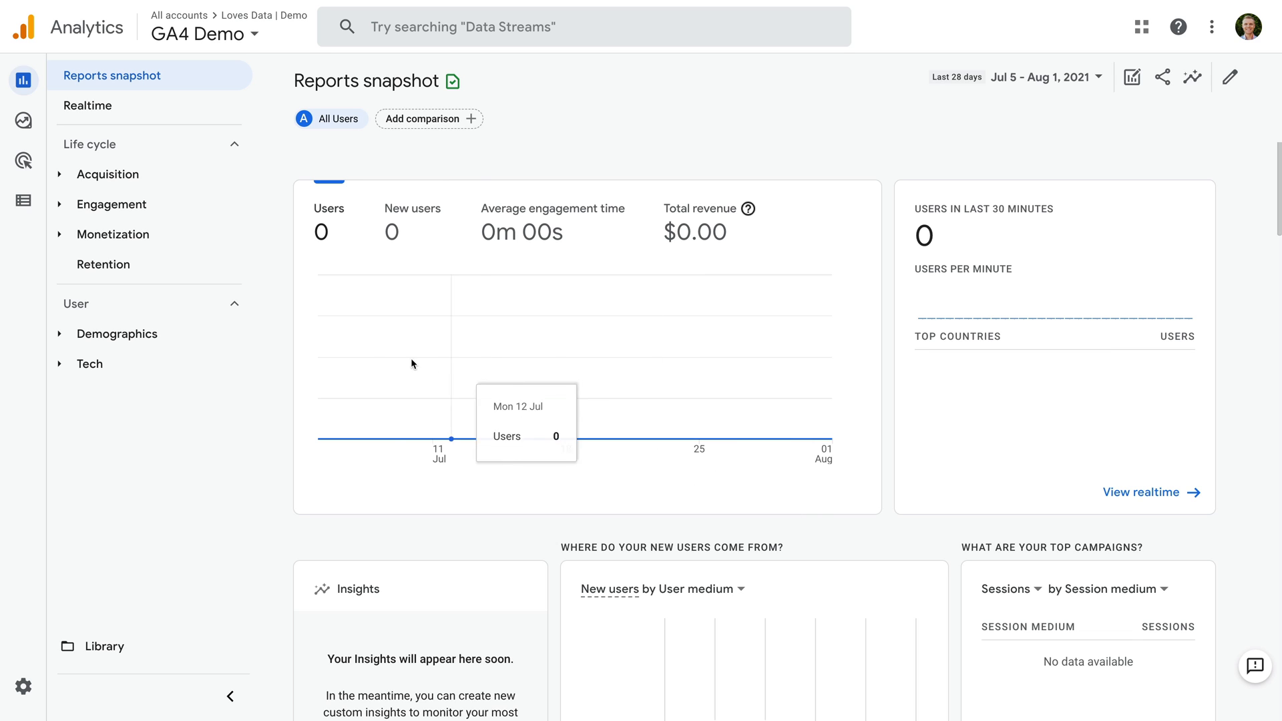
{"action": "left_click", "coordinate": [89, 364]}
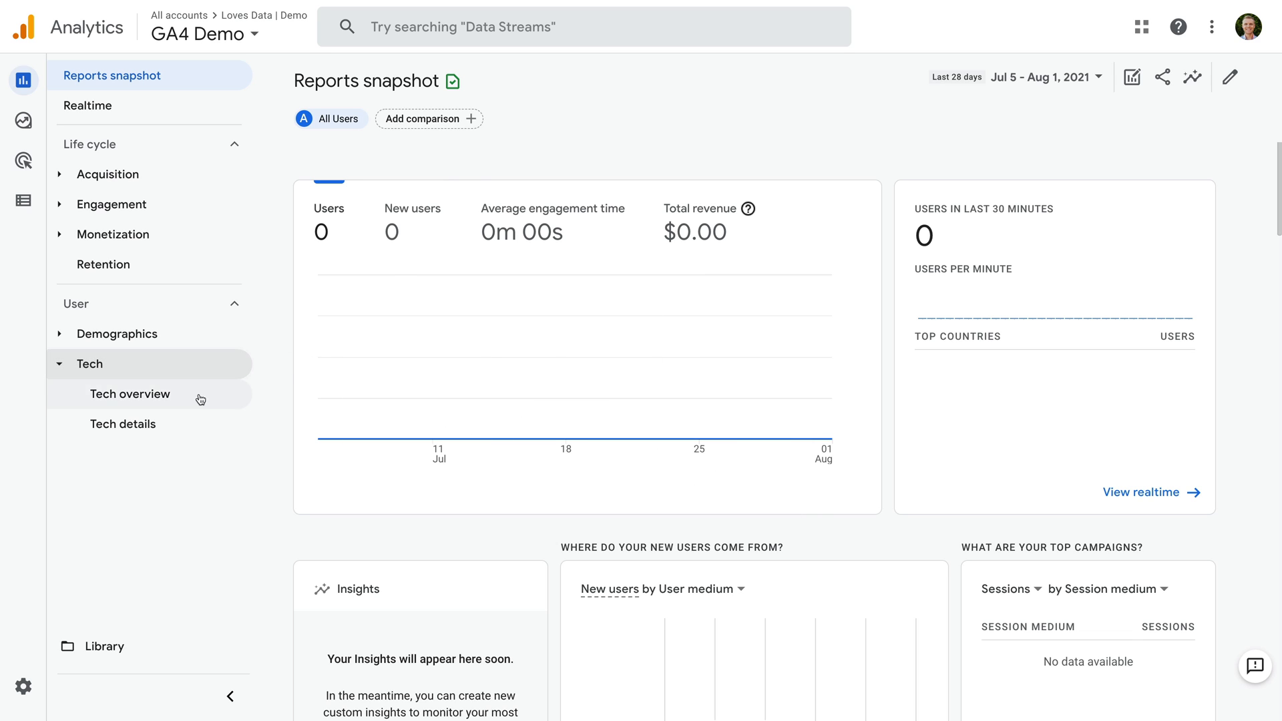
{"action": "left_click", "coordinate": [131, 394]}
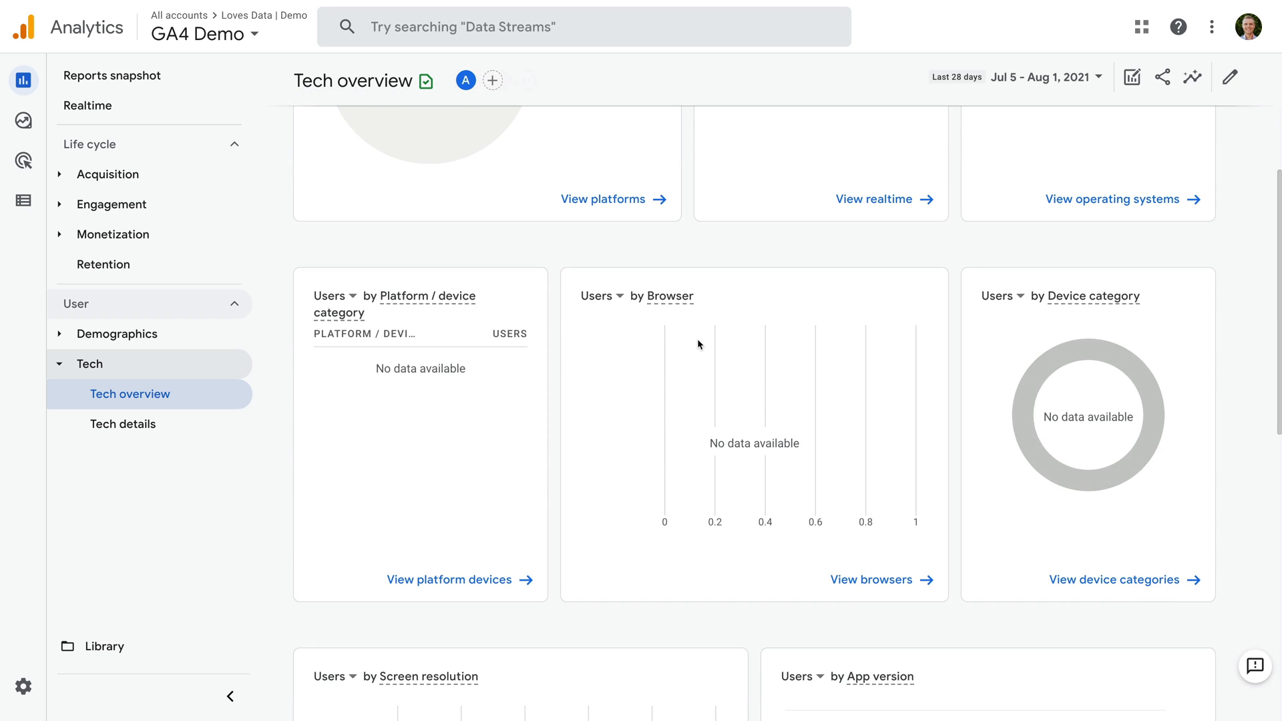
{"action": "scroll", "scroll_direction": "down", "scroll_amount": 3}
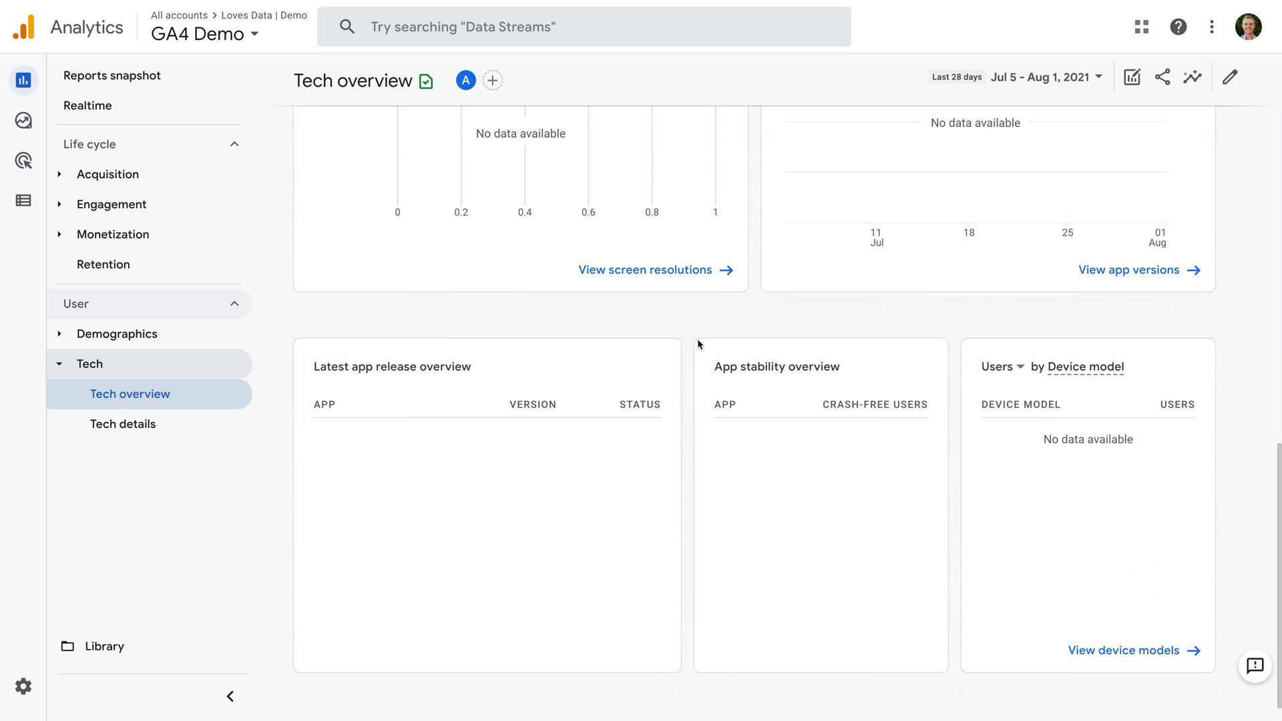